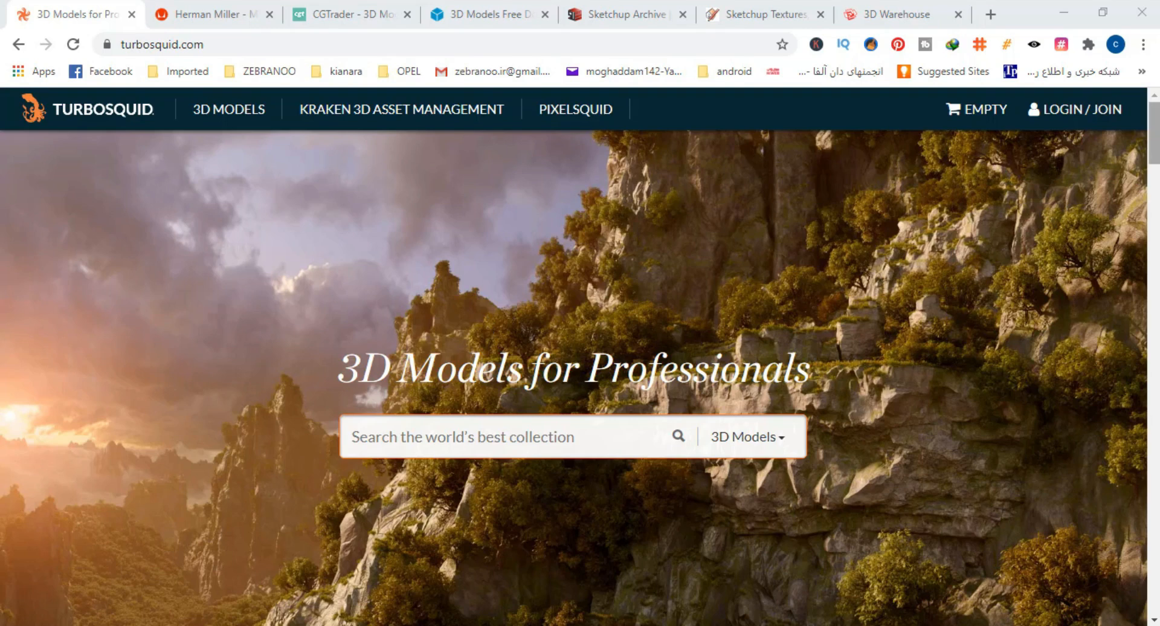
# List TurboSquid's free 3D models filtered to .skp (SketchUp) format and browse them, then move to Herman Miller
pyautogui.scroll(-3)
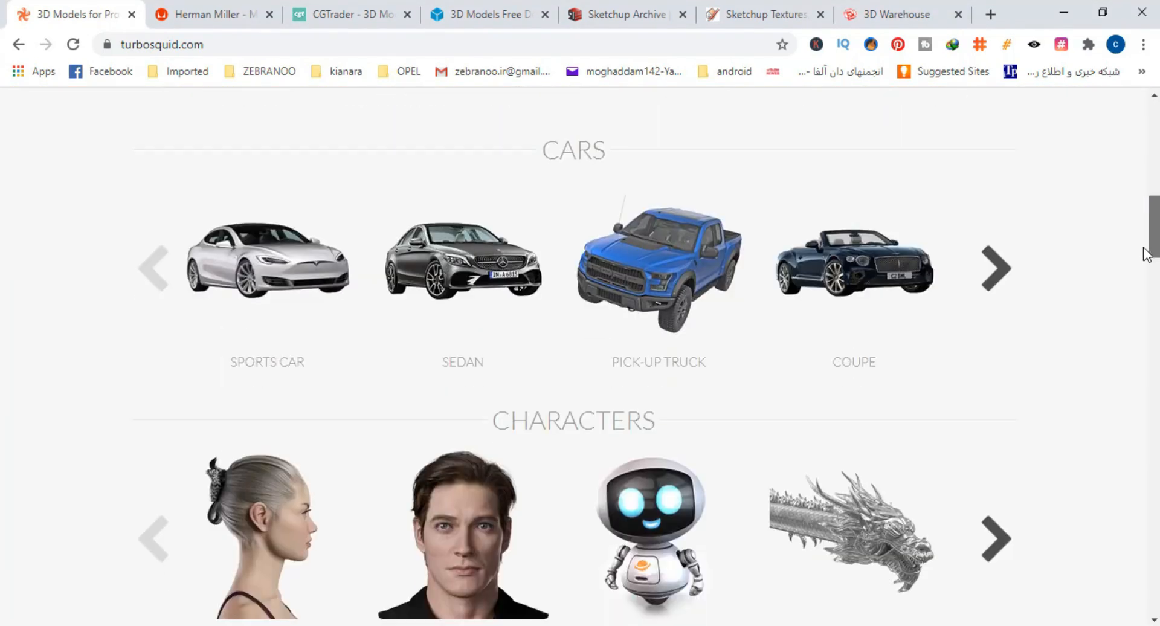
pyautogui.scroll(3)
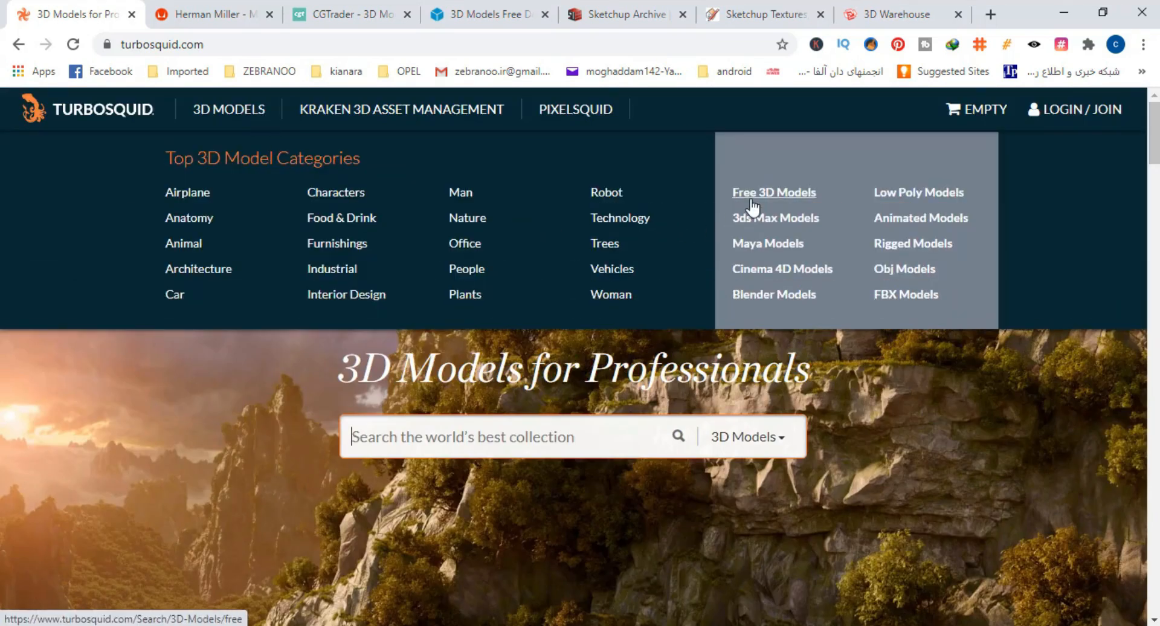
pyautogui.click(773, 192)
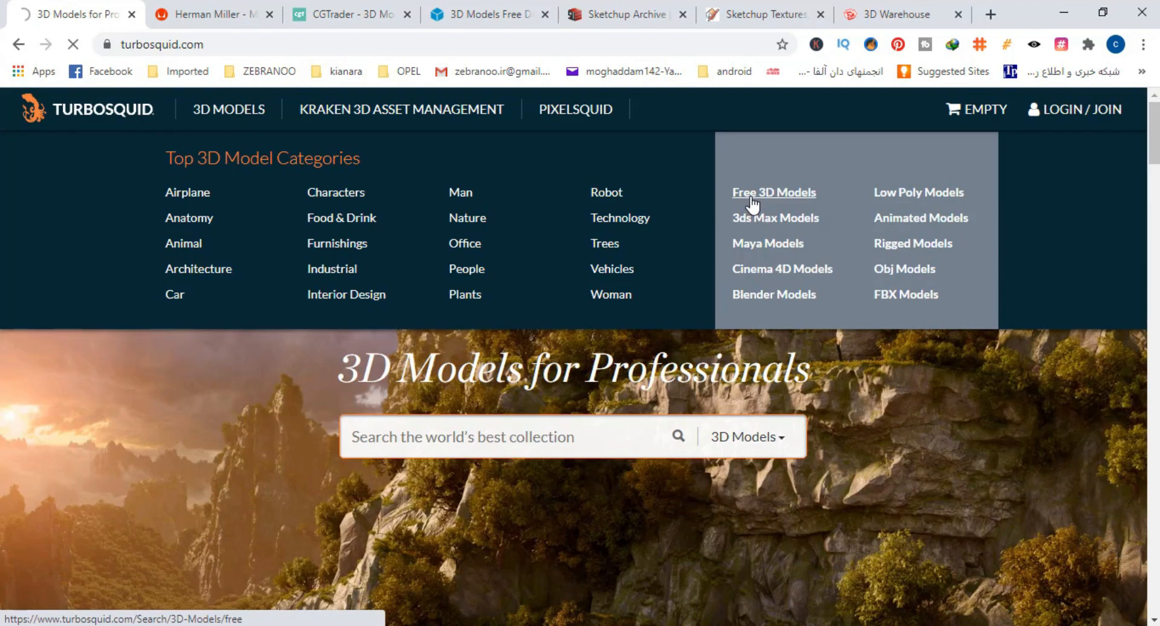
pyautogui.moveTo(776, 199)
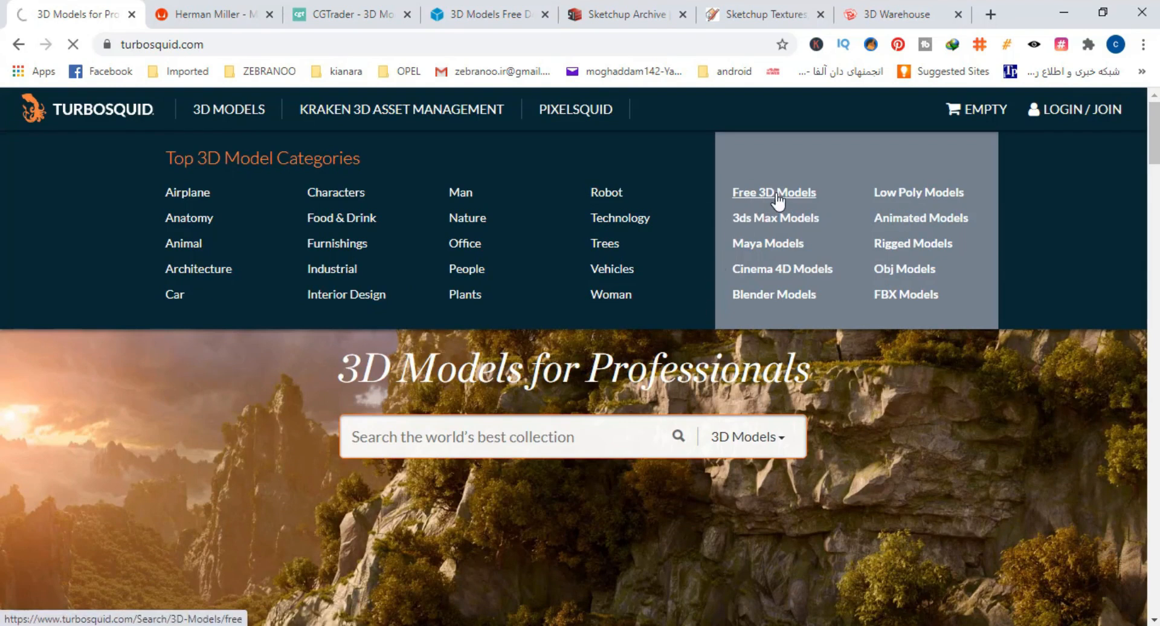
pyautogui.click(773, 192)
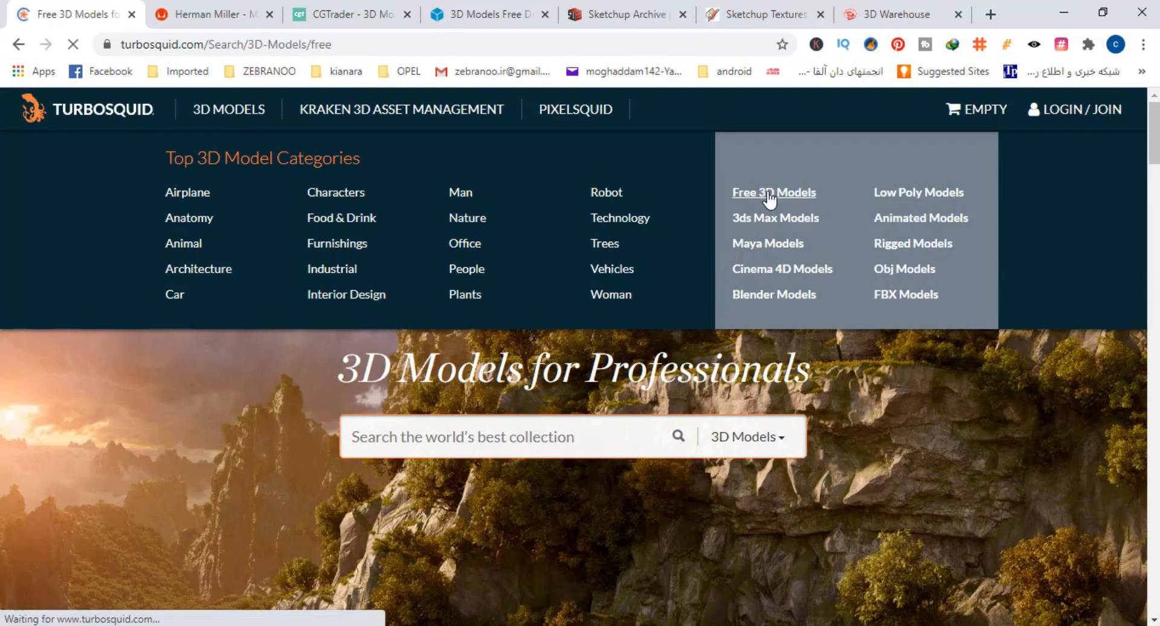
pyautogui.click(773, 192)
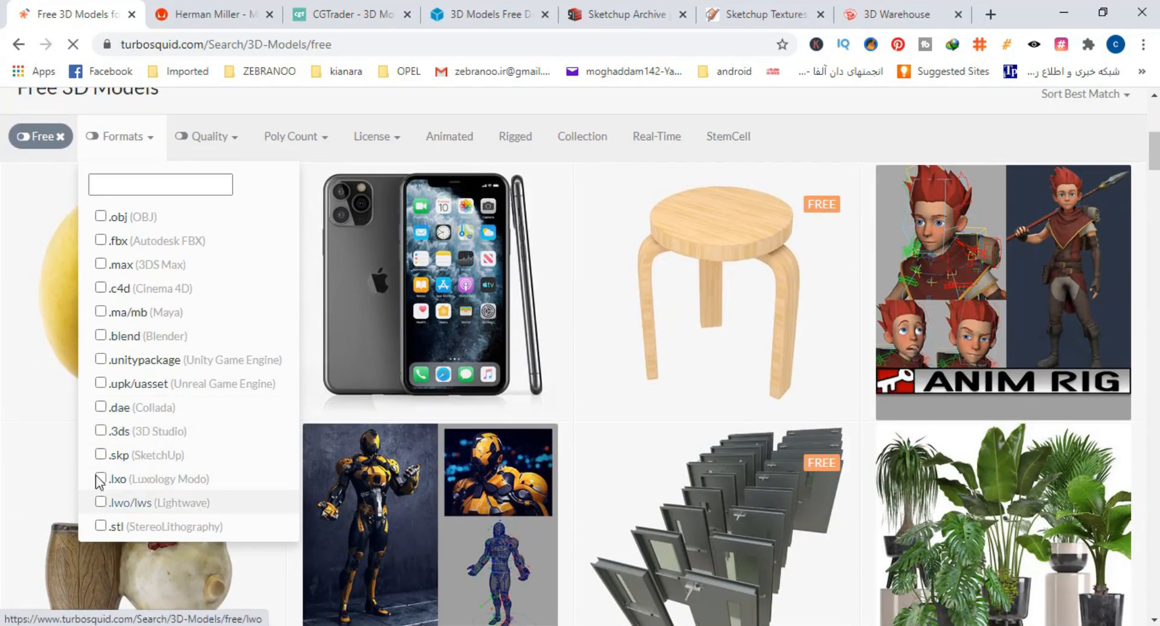
pyautogui.click(315, 428)
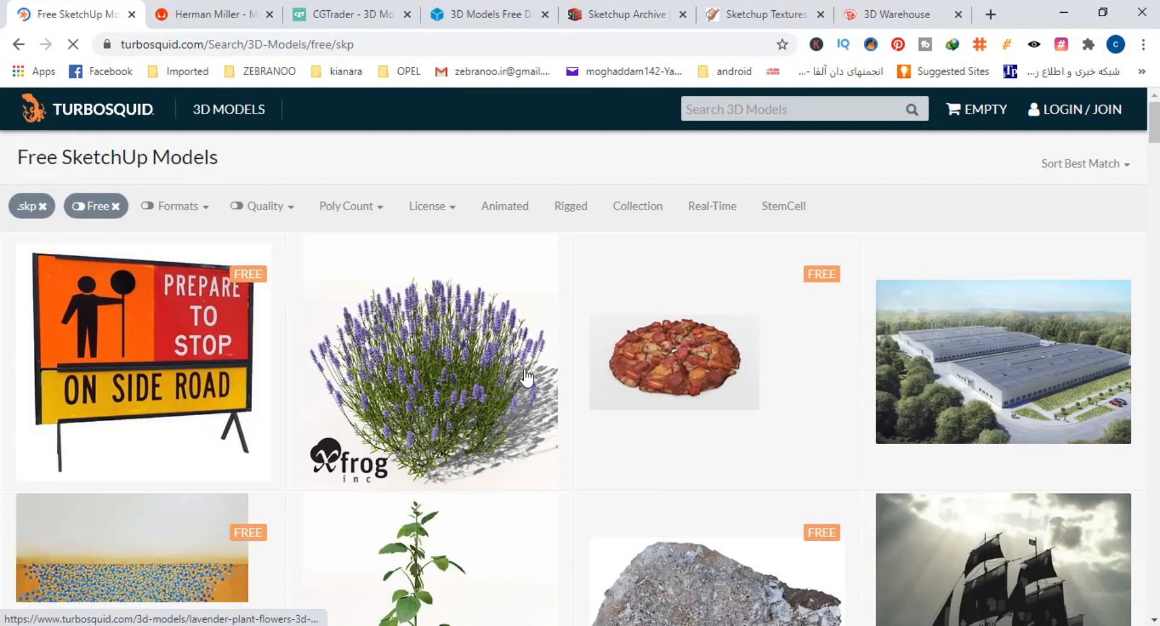
pyautogui.scroll(-3)
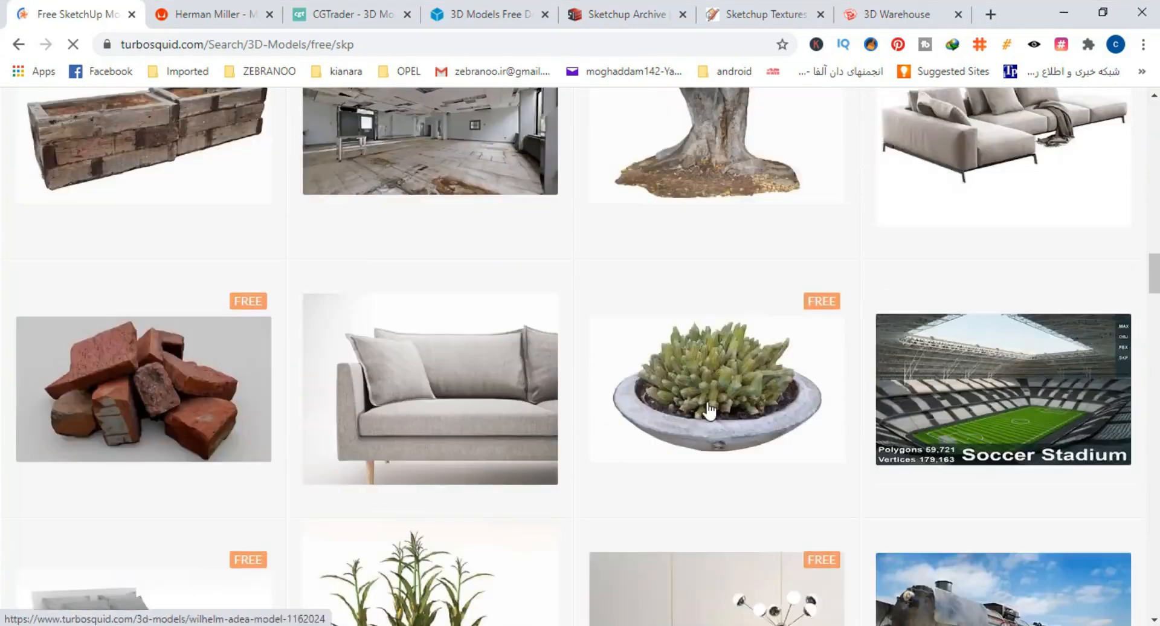
pyautogui.click(210, 15)
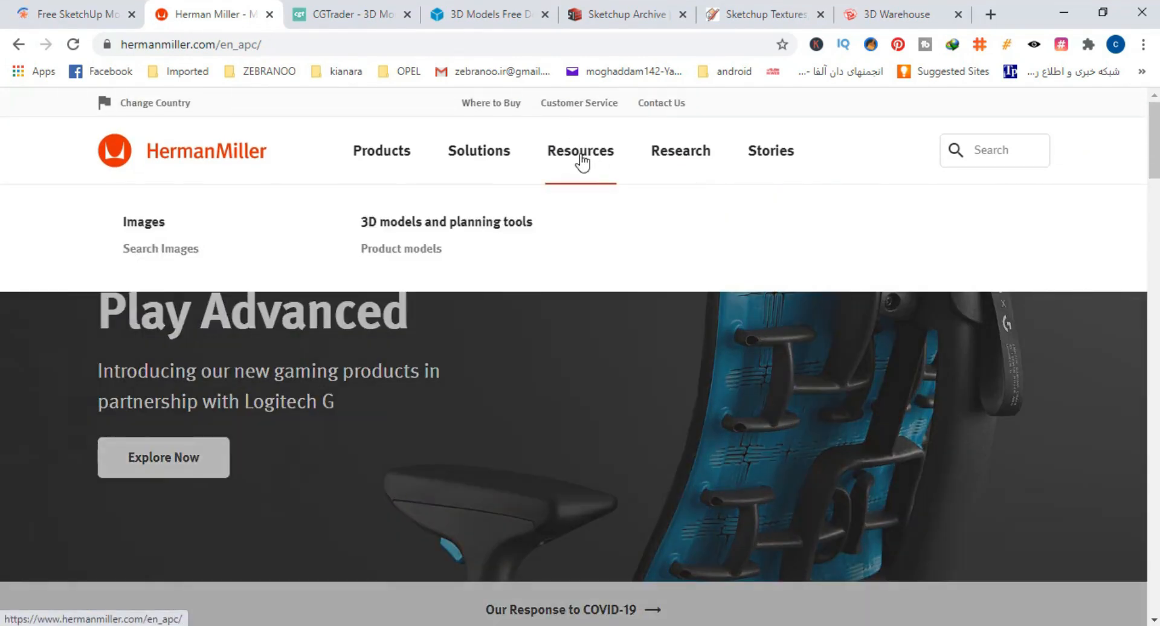
# From Resources > Product models, open Eames Soft Pad Chair–Executive and get its SketchUp (0.8 MB) file
pyautogui.click(401, 249)
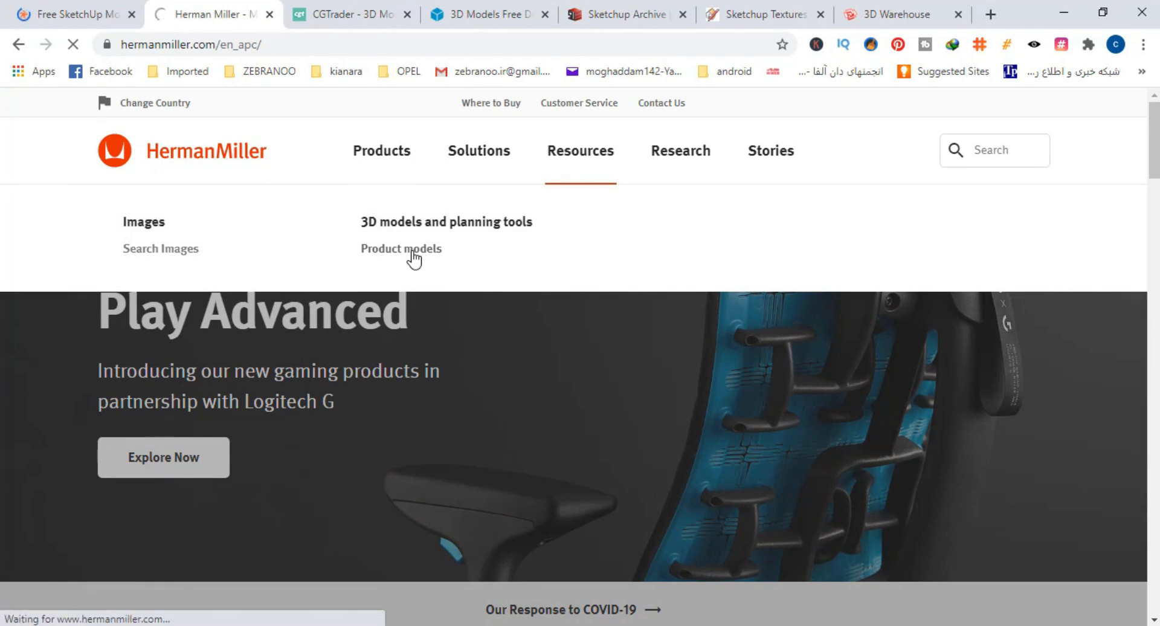
pyautogui.click(399, 249)
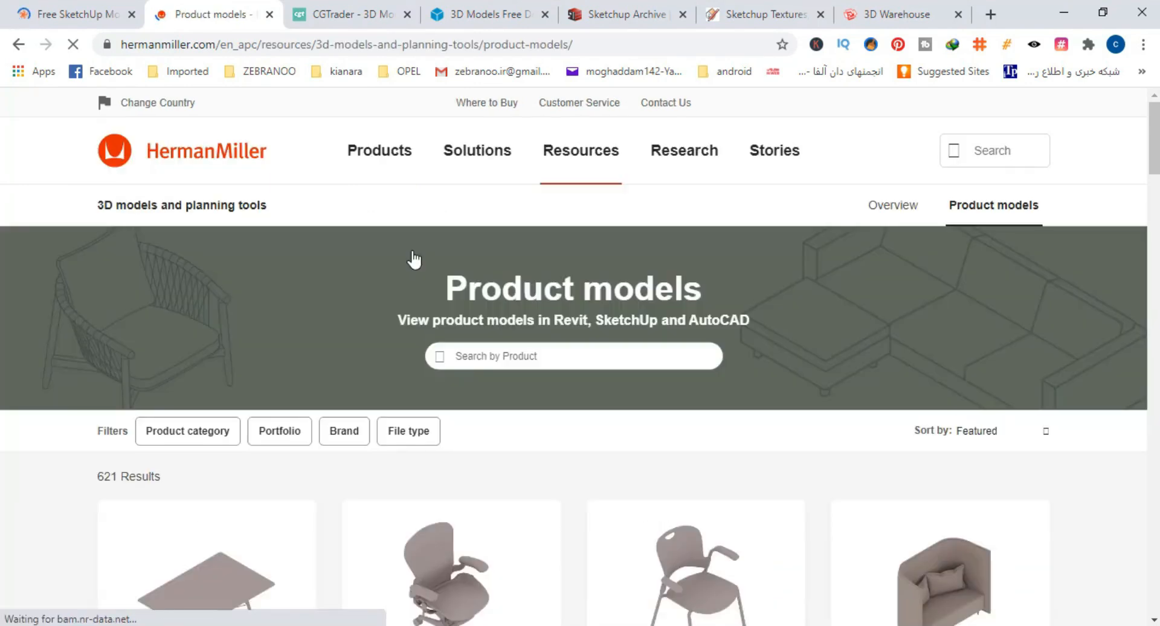
pyautogui.scroll(-3)
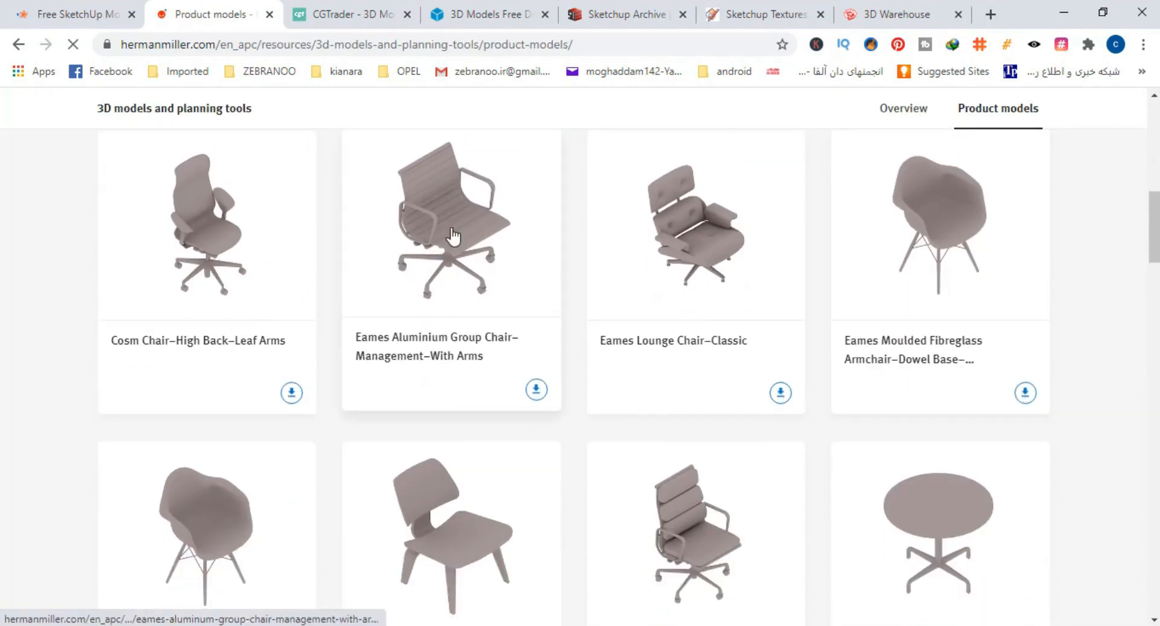
pyautogui.scroll(-3)
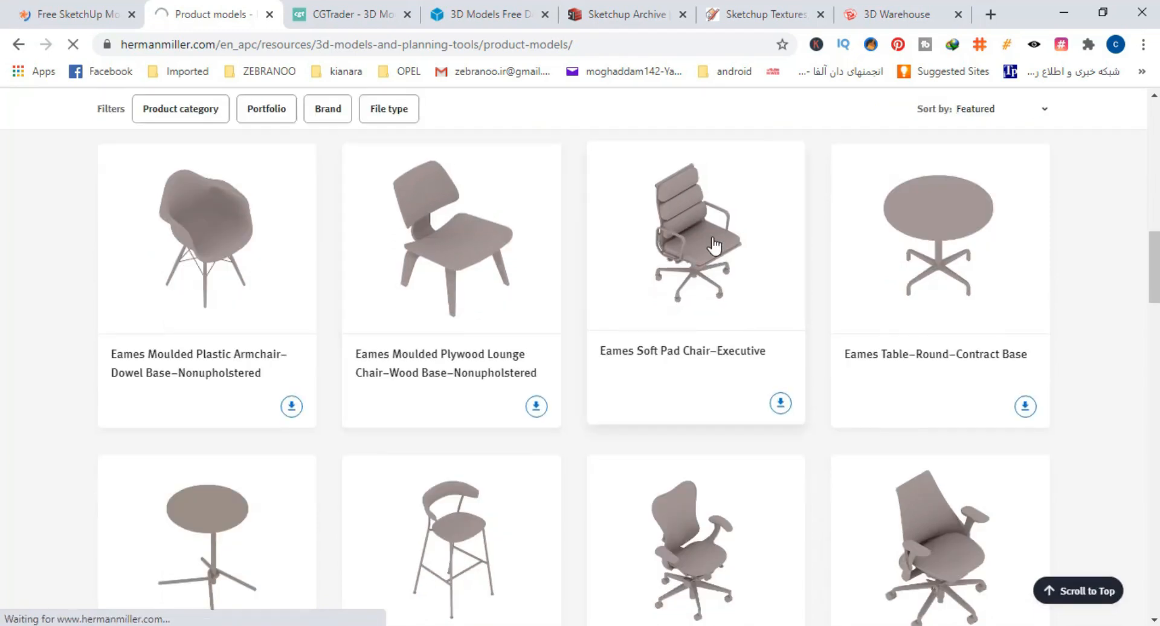
pyautogui.click(694, 233)
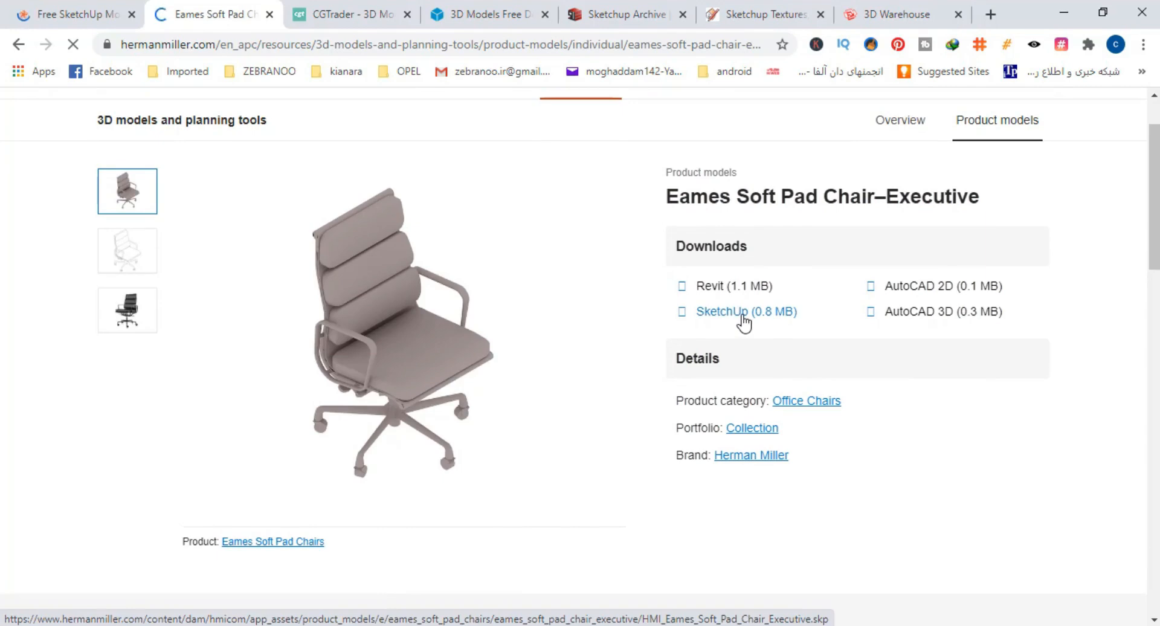
pyautogui.click(349, 15)
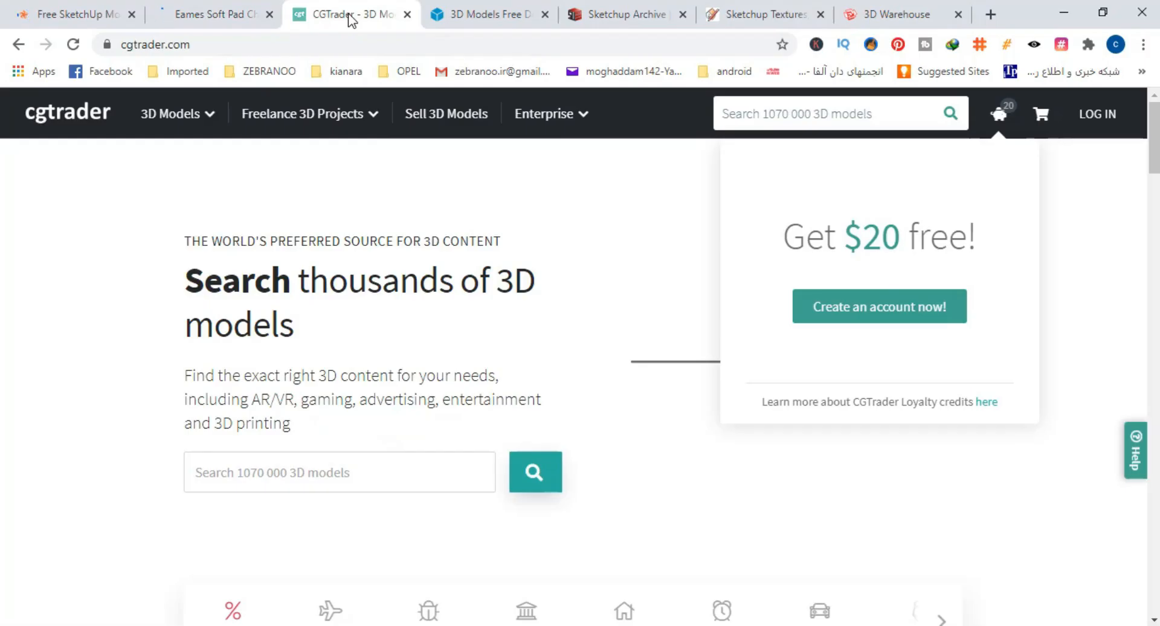
# Browse CGTrader's Architectural category and start narrowing it to free SketchUp models
pyautogui.click(525, 450)
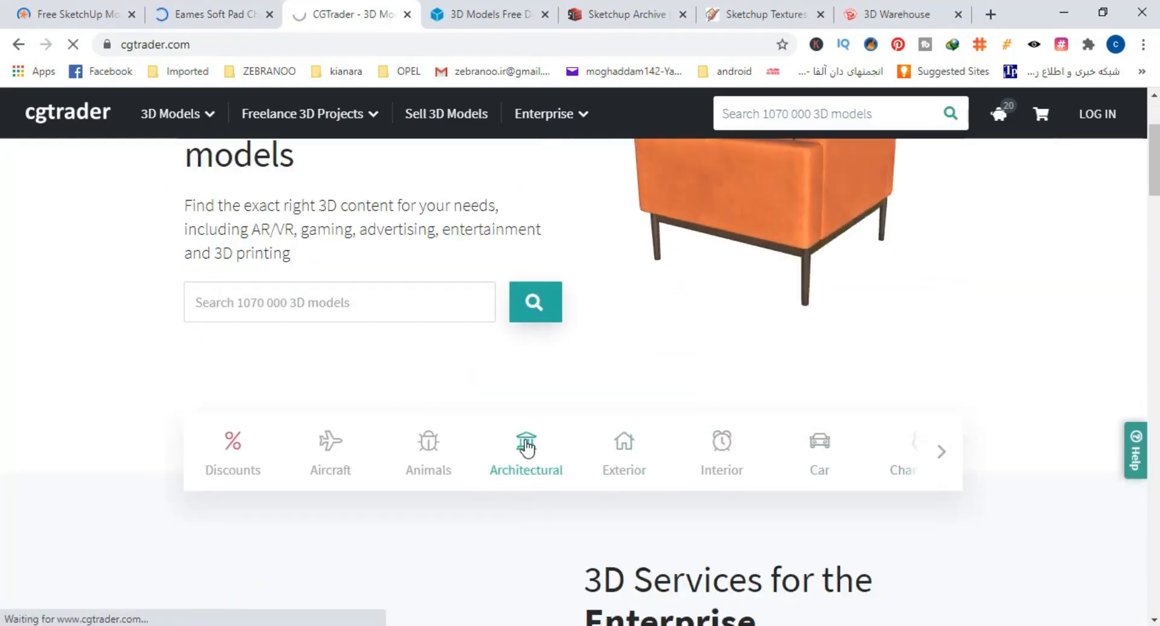
pyautogui.click(526, 450)
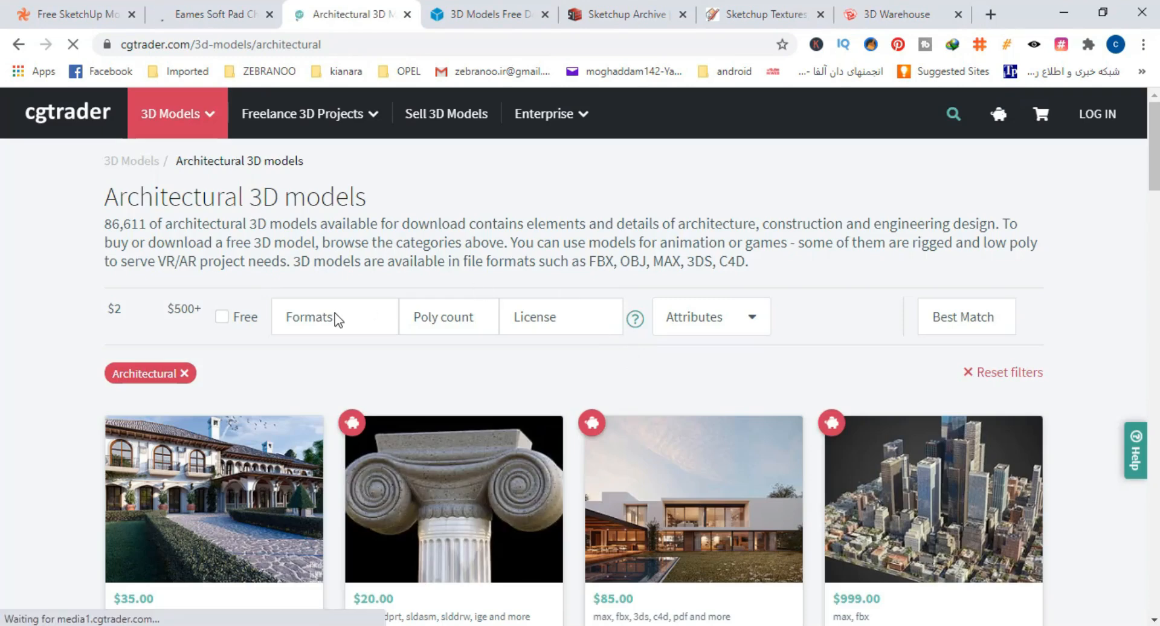
pyautogui.click(334, 317)
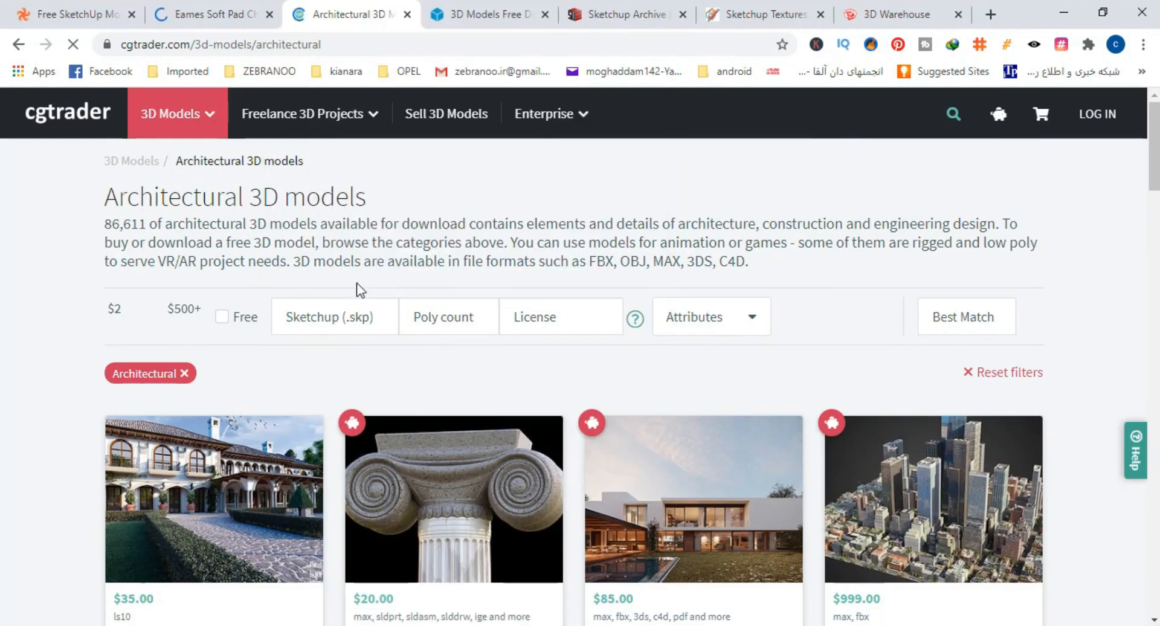
pyautogui.click(222, 317)
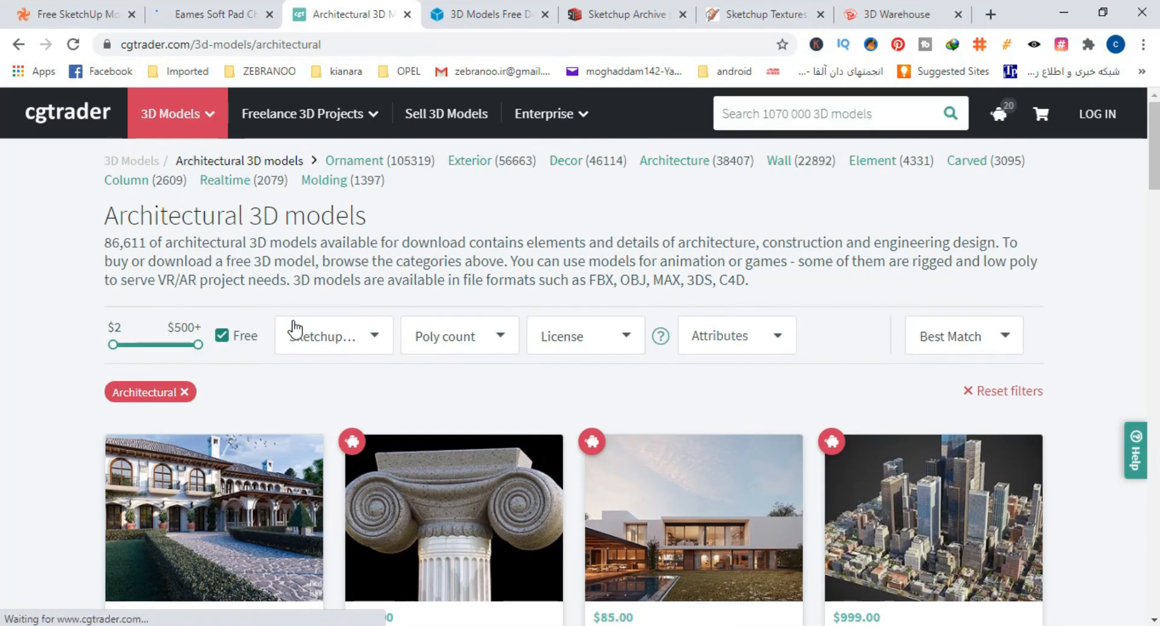
pyautogui.click(962, 336)
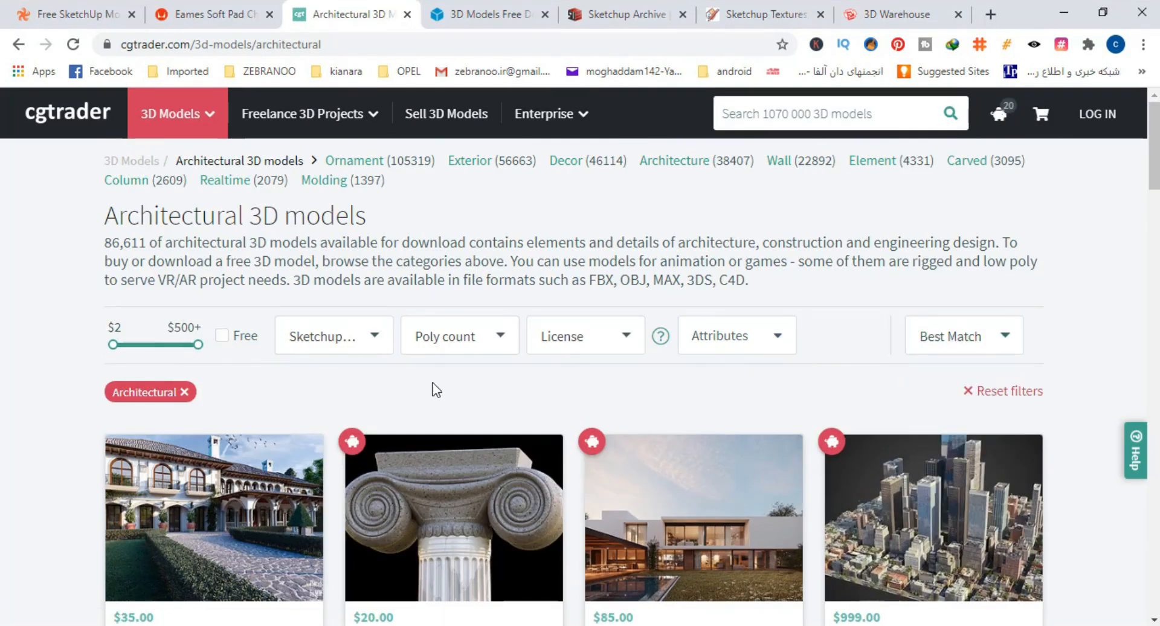
pyautogui.scroll(-3)
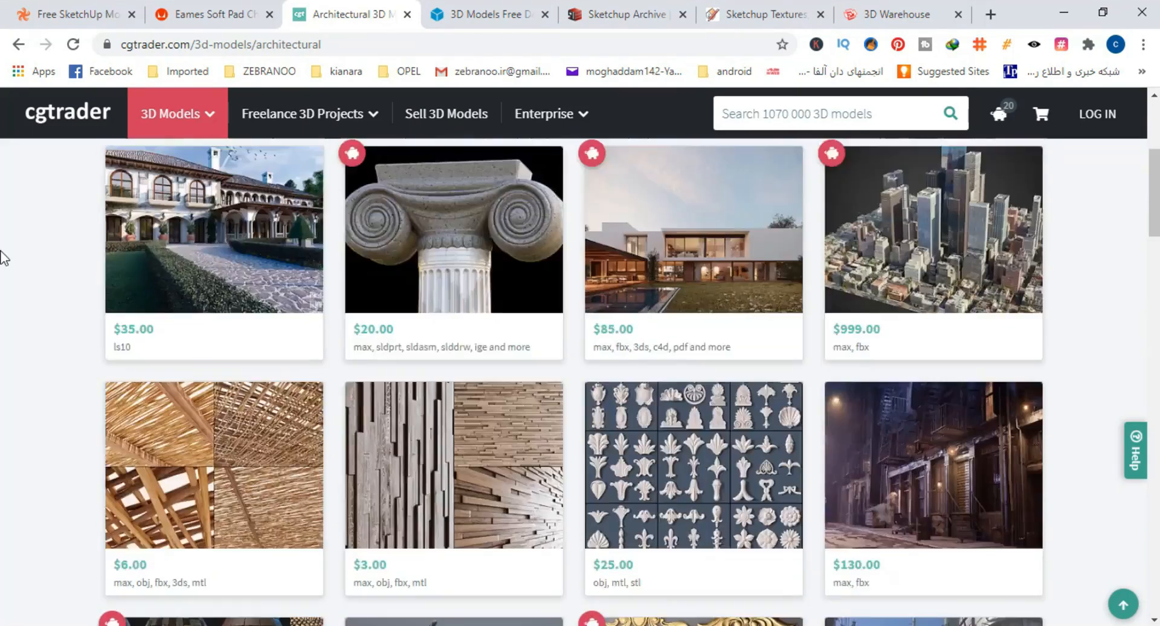
# Keep only free Sketchup (.skp) architectural models and open the 3dnikmodels Bench page, then move to Open3DModel
pyautogui.click(220, 232)
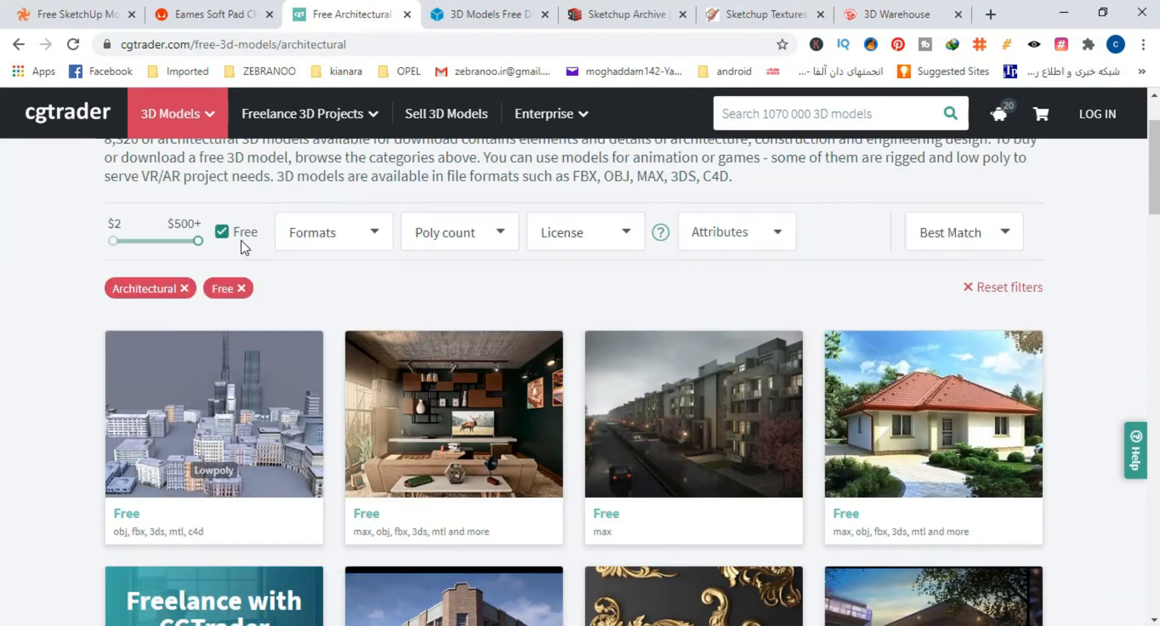
pyautogui.click(334, 232)
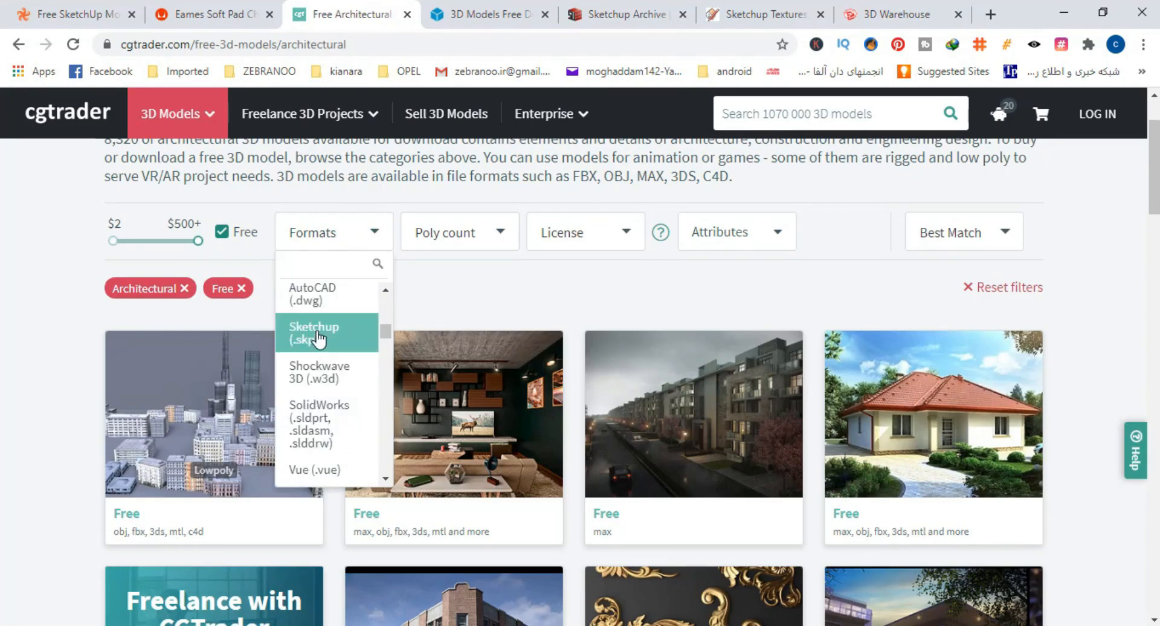
pyautogui.click(314, 332)
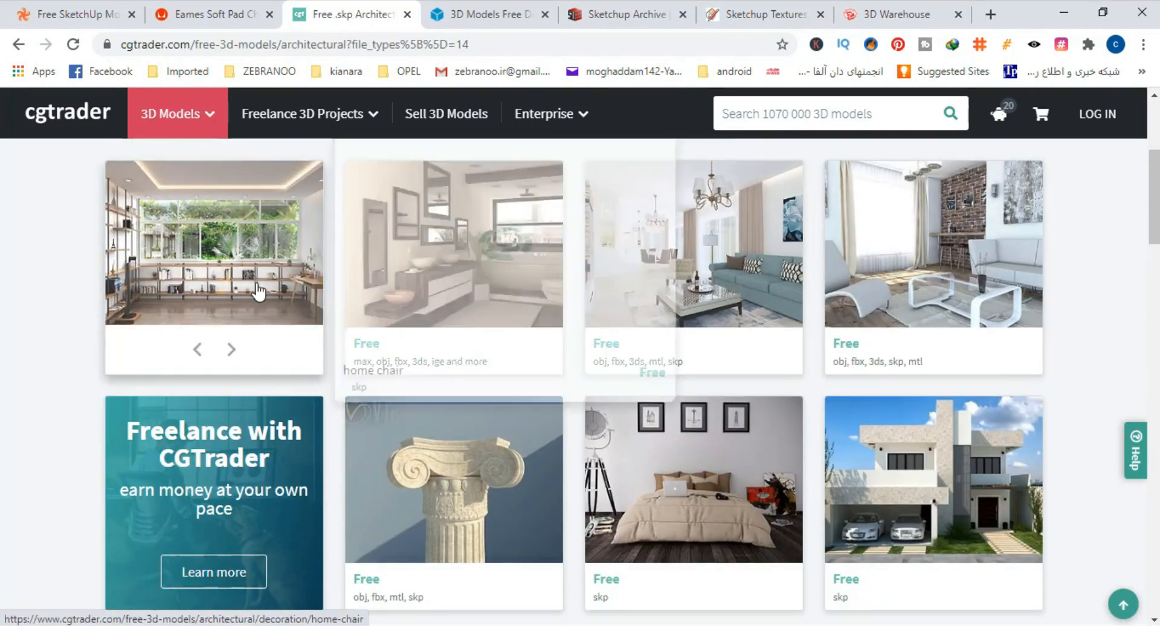
pyautogui.scroll(-3)
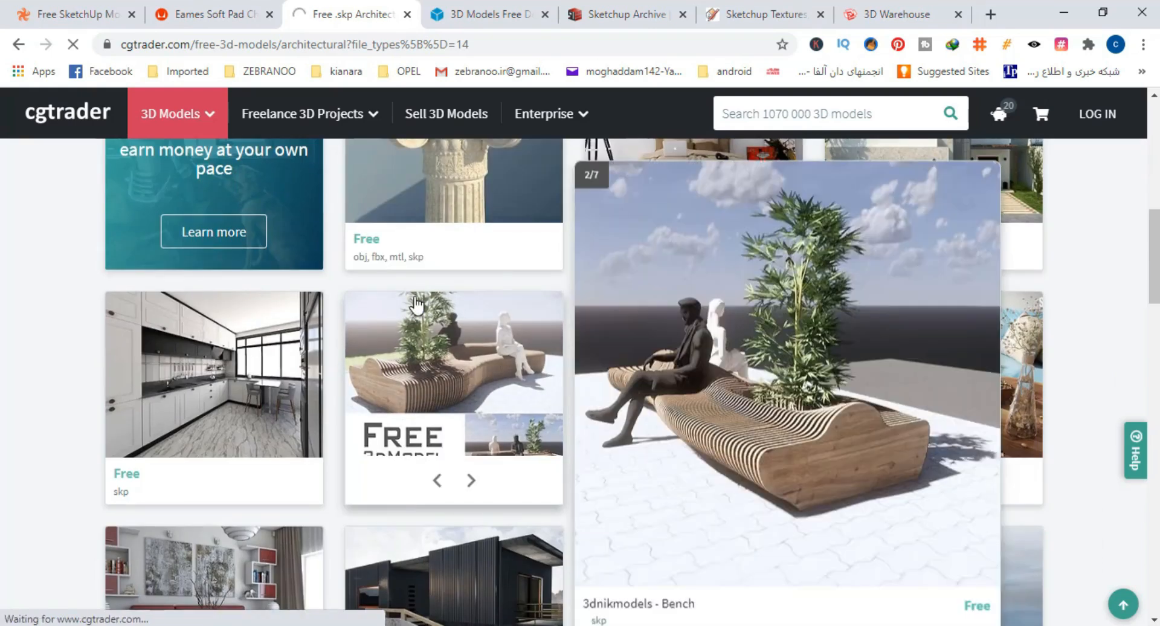
pyautogui.click(785, 381)
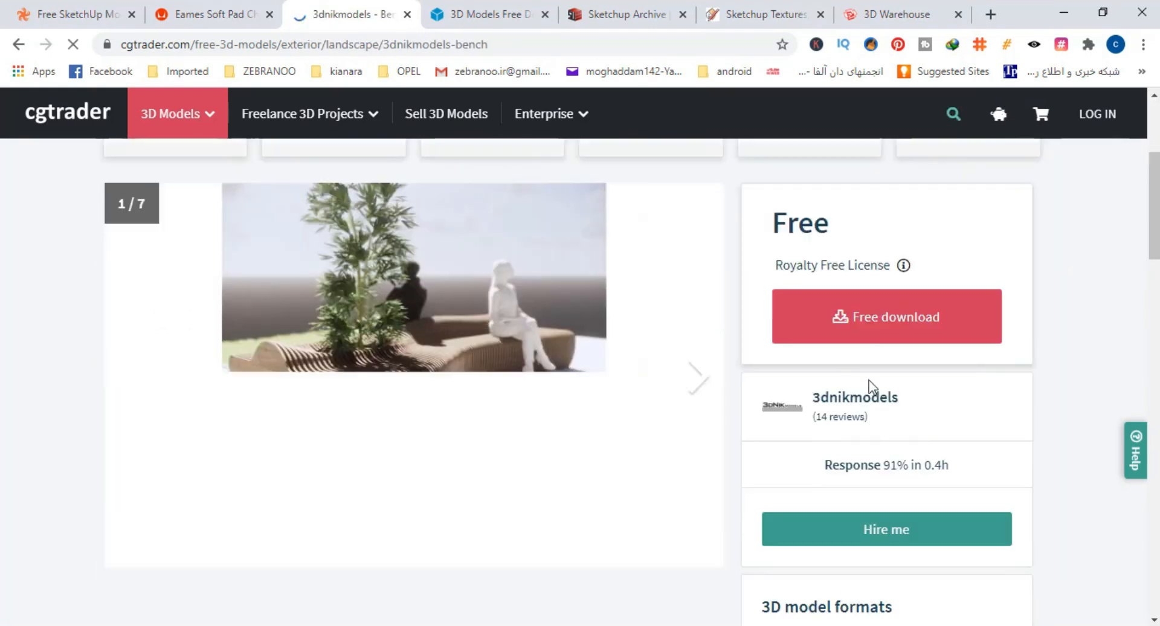
pyautogui.click(485, 14)
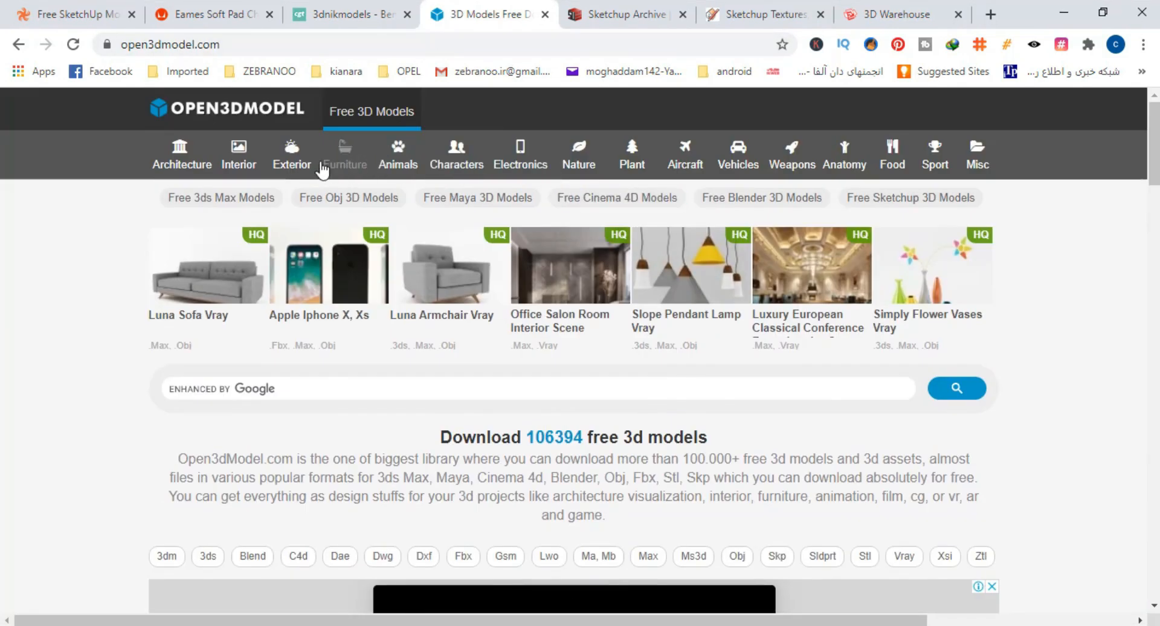
# Browse Open3DModel's free SketchUp models grid and open Sport Mazda 6 Car 2008, then move to SketchUp Archive
pyautogui.click(344, 156)
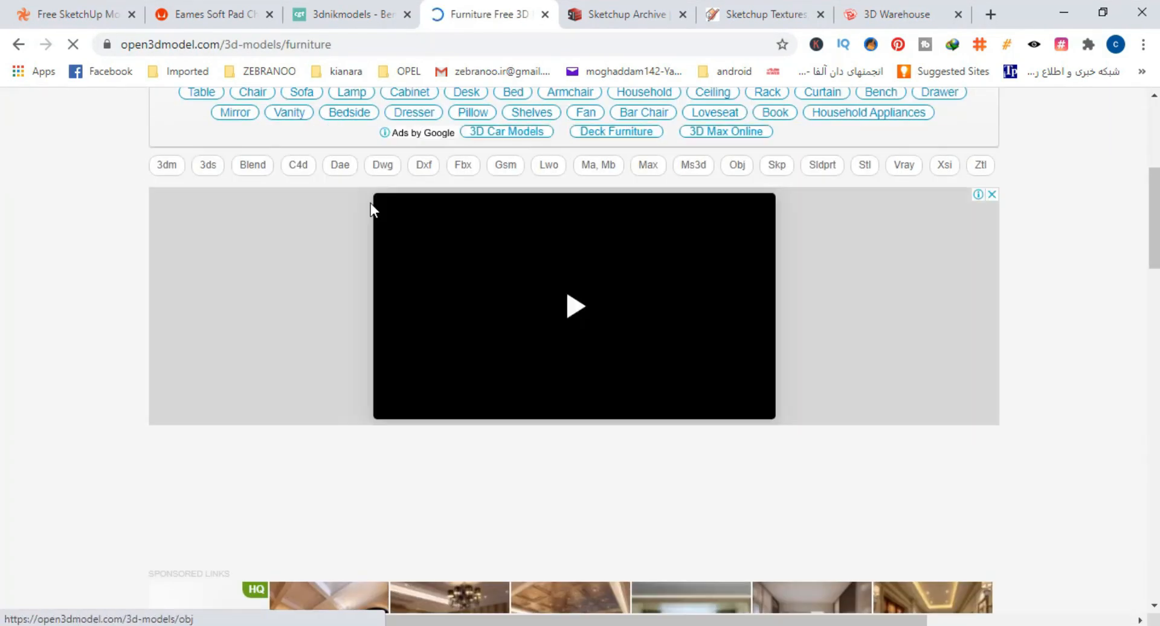
pyautogui.scroll(-3)
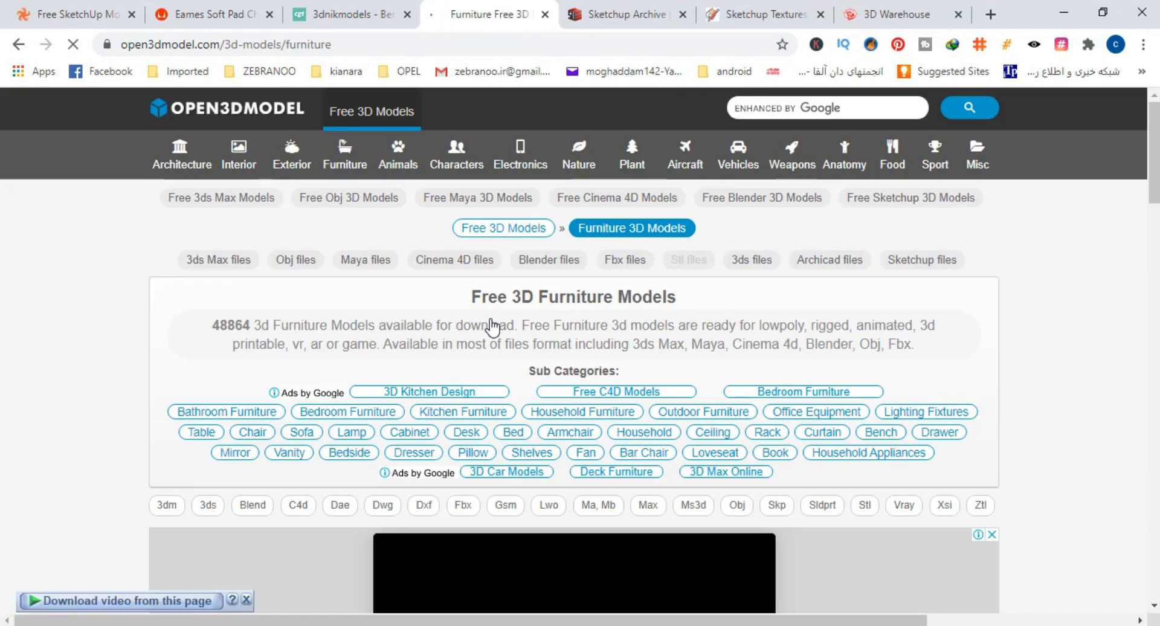
pyautogui.click(921, 259)
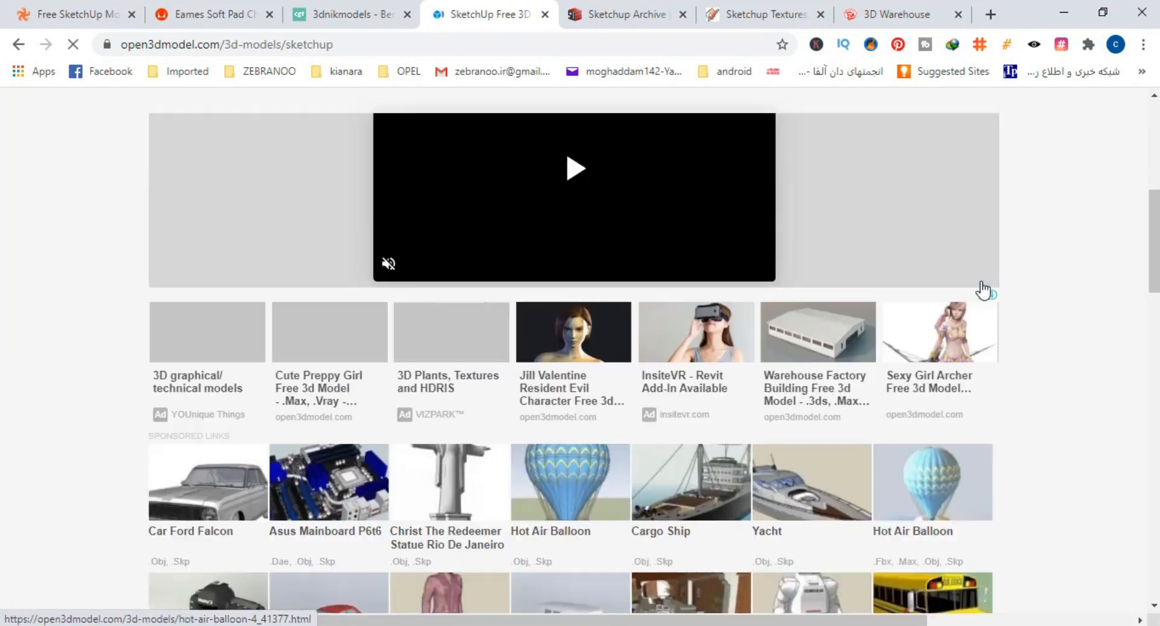
pyautogui.scroll(-3)
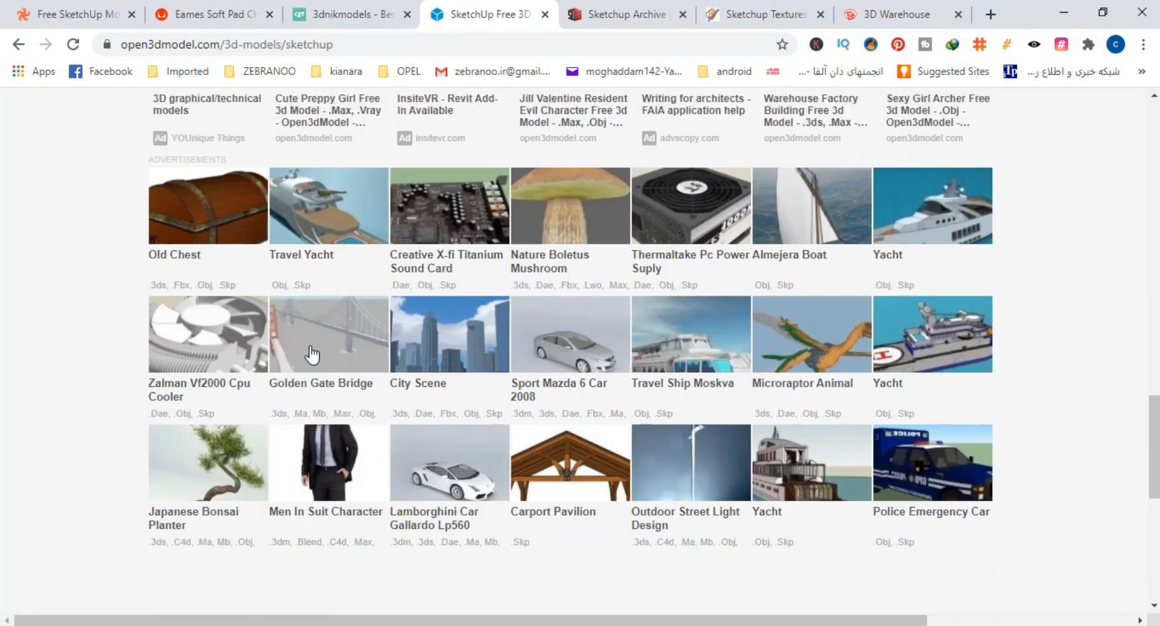
pyautogui.click(569, 335)
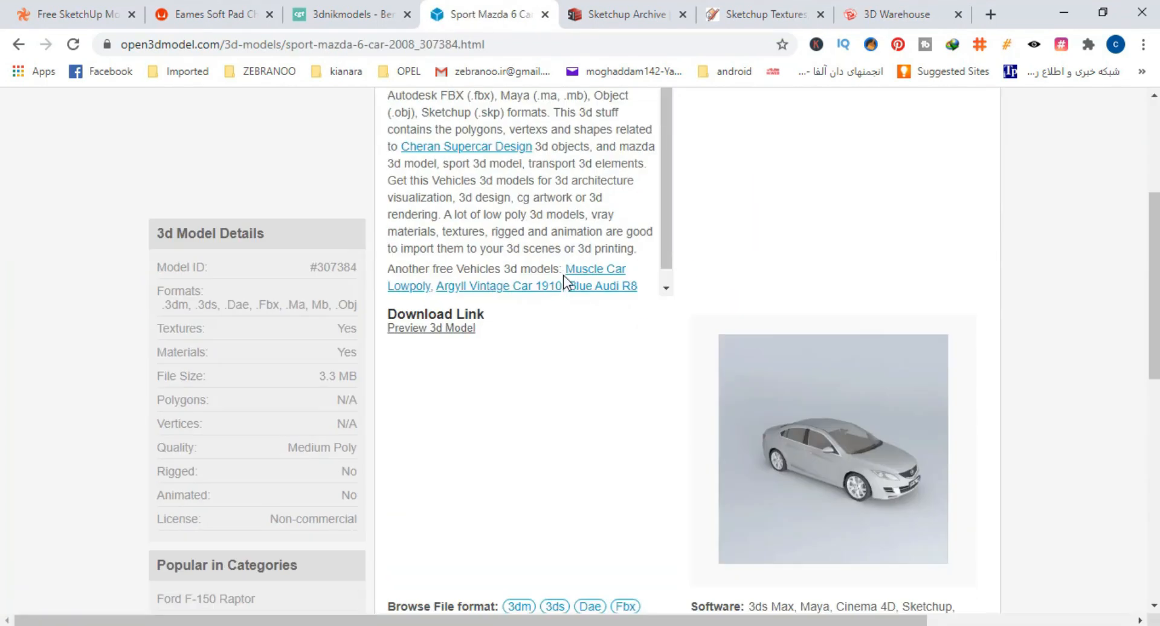
pyautogui.scroll(-3)
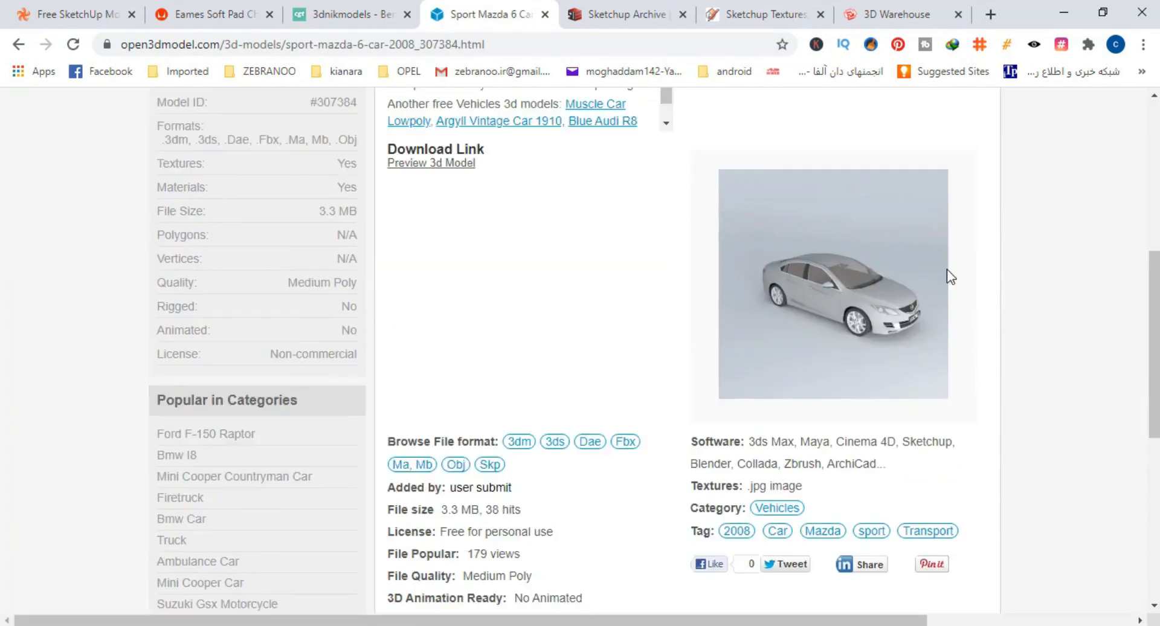
pyautogui.click(625, 14)
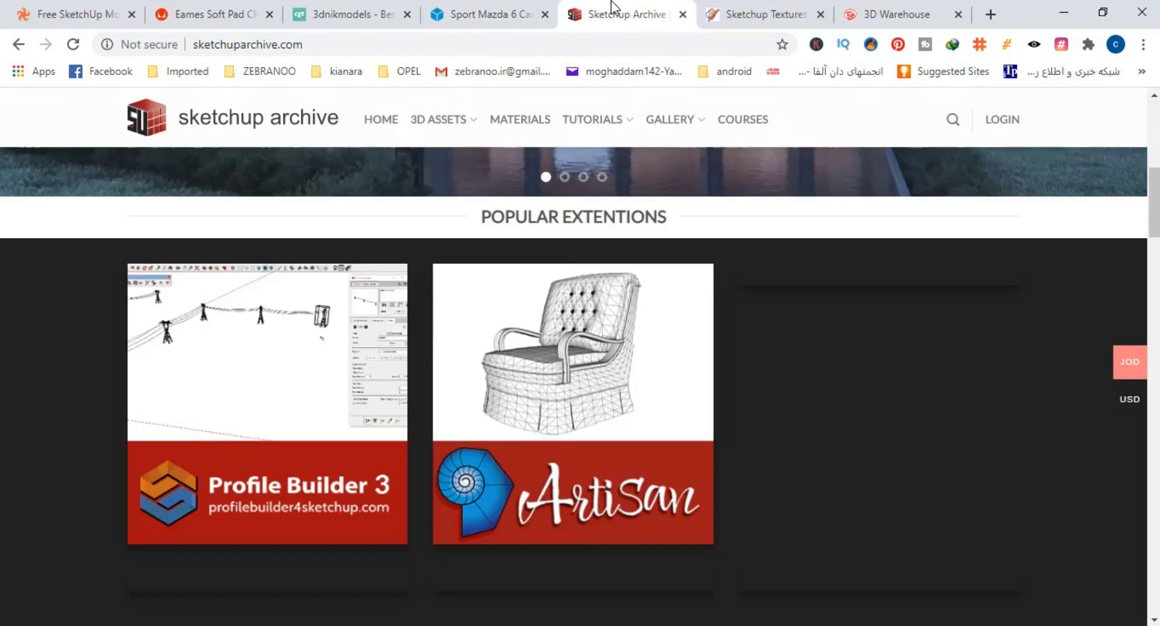
# Browse SketchUp Archive's 3D Models catalogue and open the Cgaxis Kitchen Stuff product page
pyautogui.scroll(3)
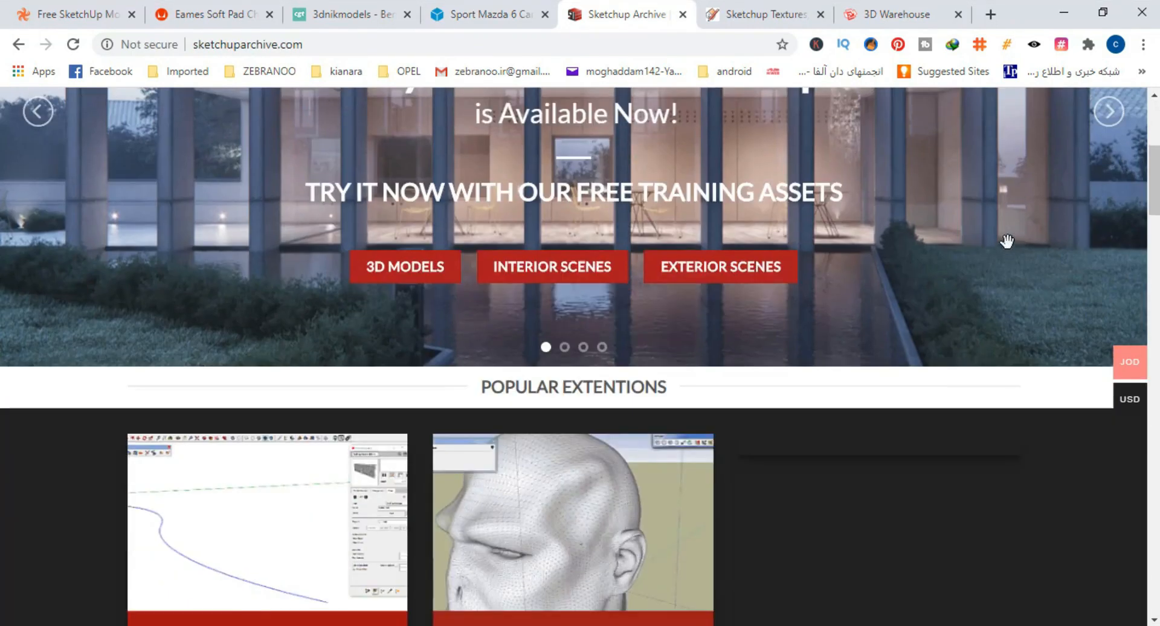
pyautogui.scroll(-3)
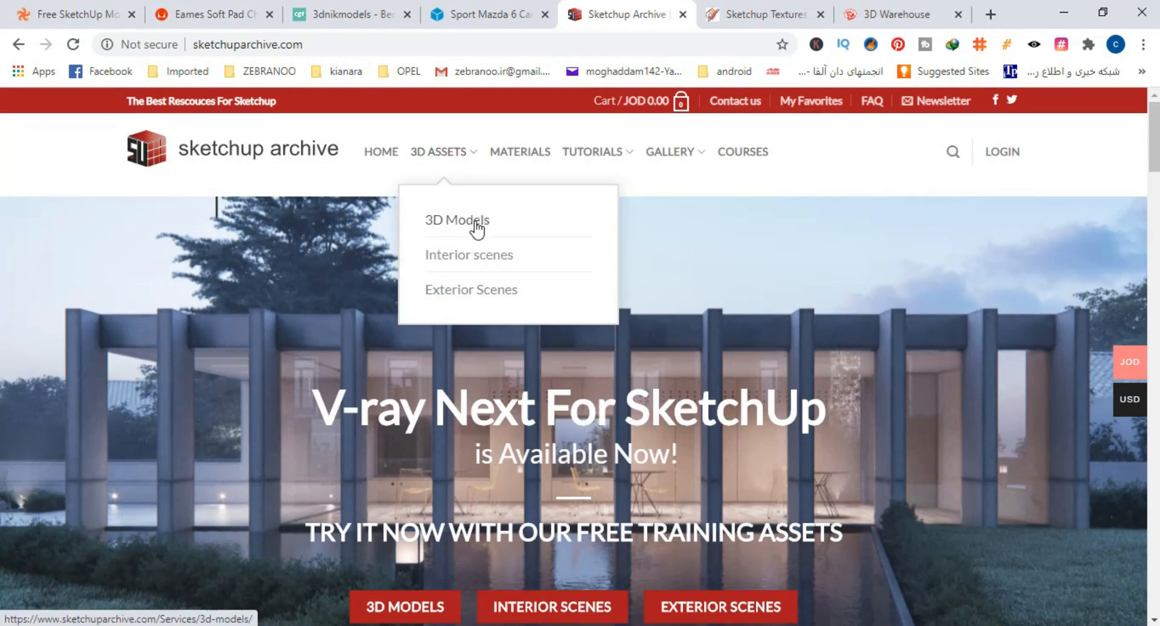
pyautogui.click(457, 220)
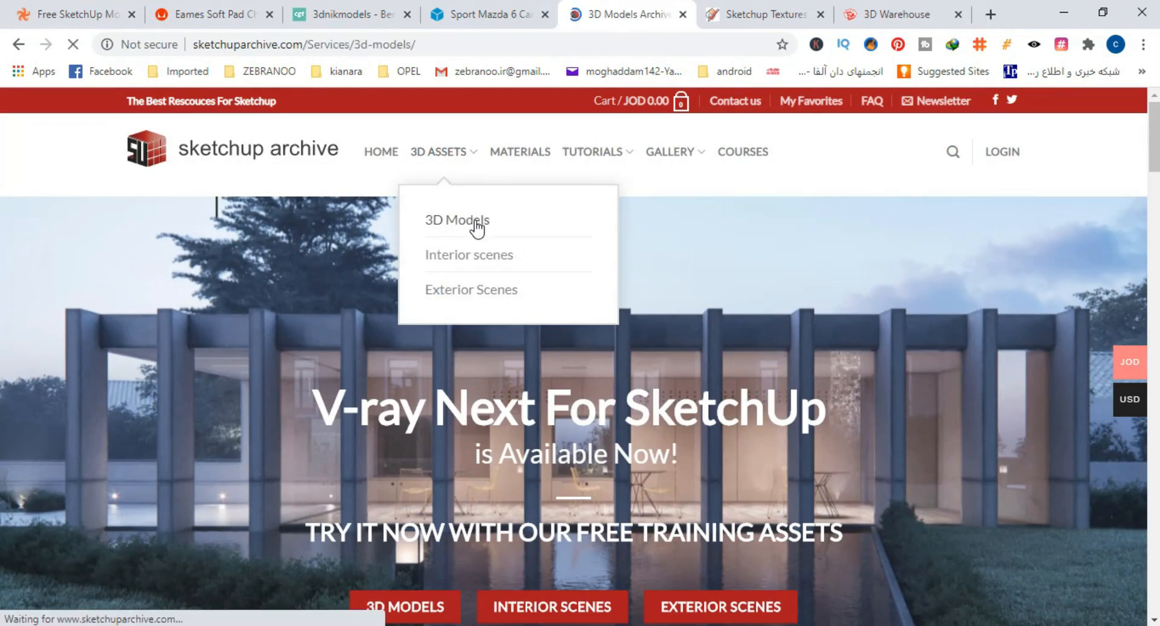
pyautogui.click(457, 220)
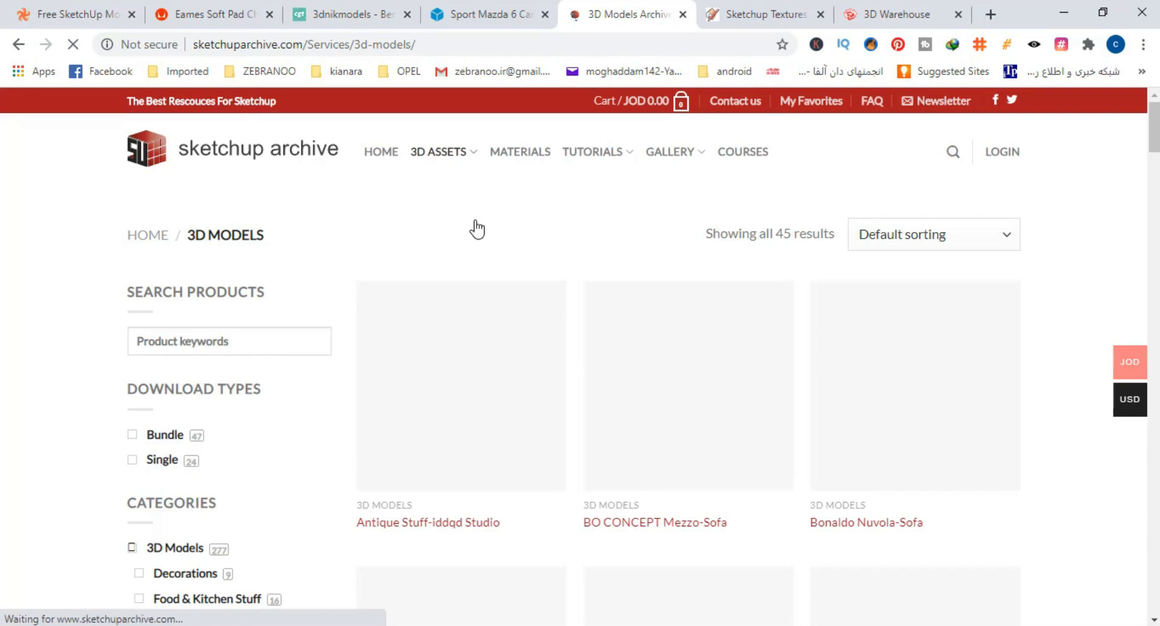
pyautogui.scroll(-3)
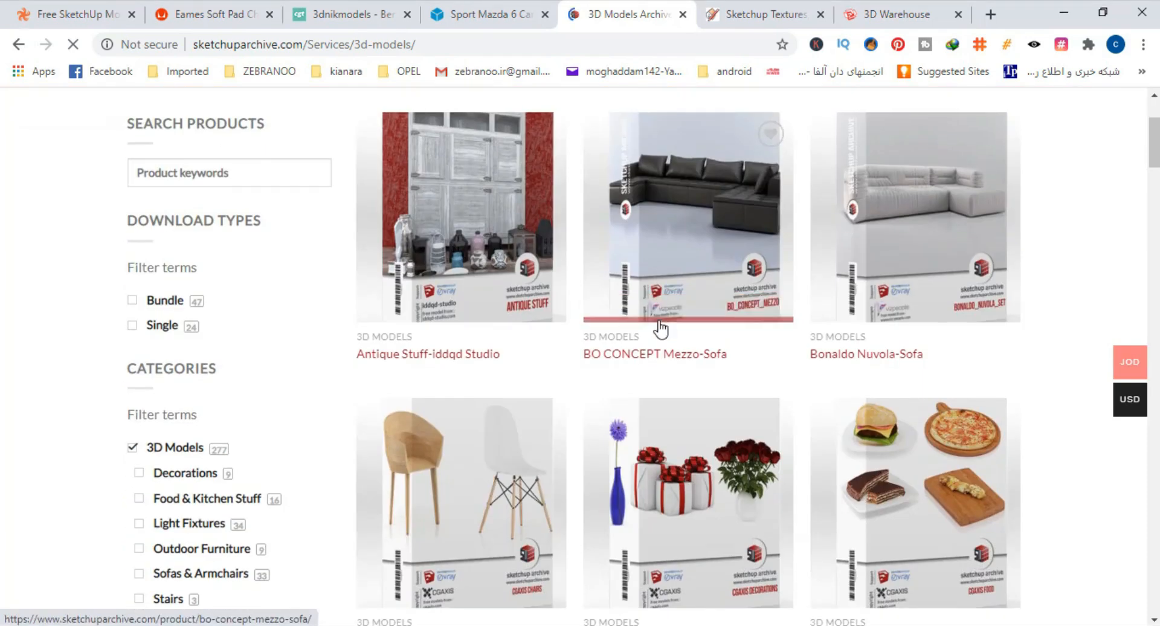
pyautogui.scroll(-3)
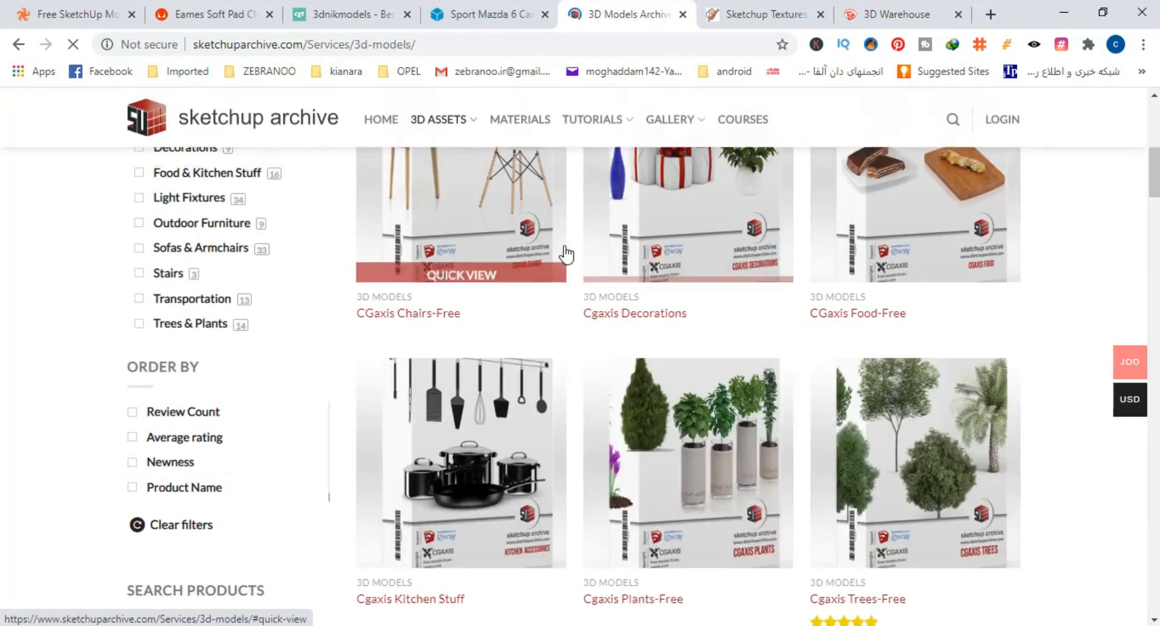
pyautogui.scroll(-3)
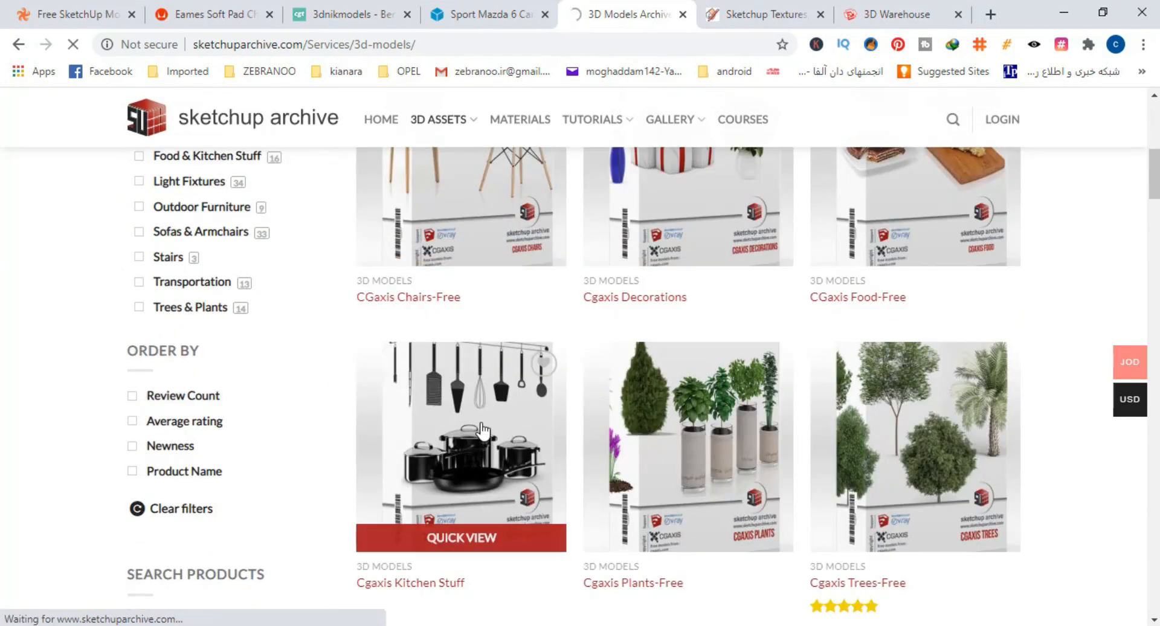
pyautogui.click(460, 443)
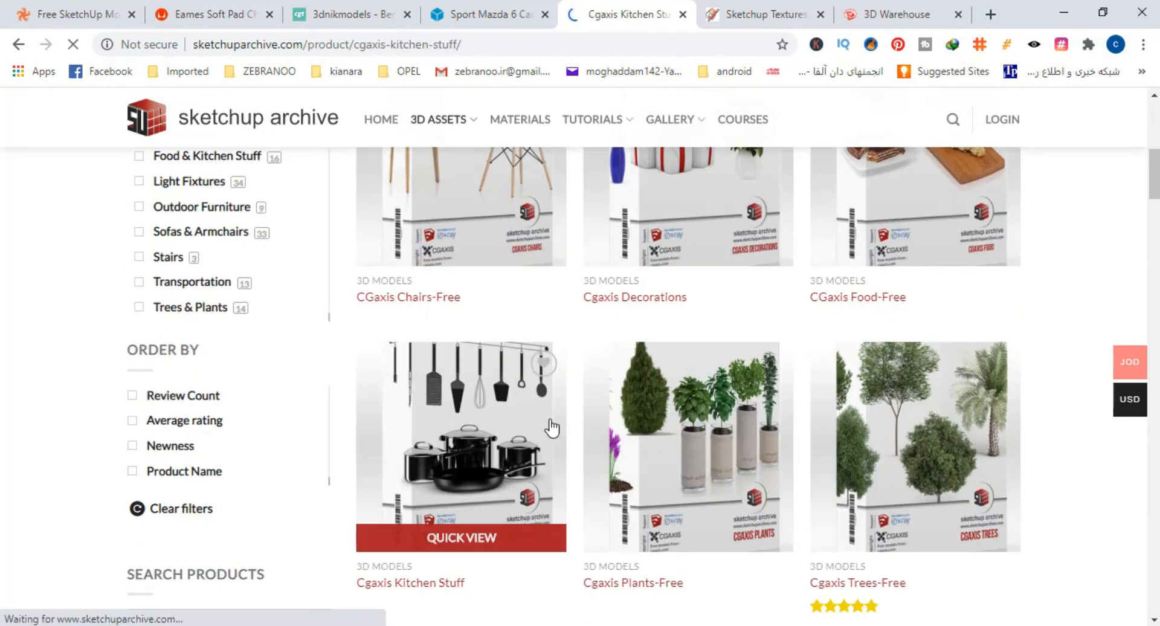
pyautogui.click(459, 582)
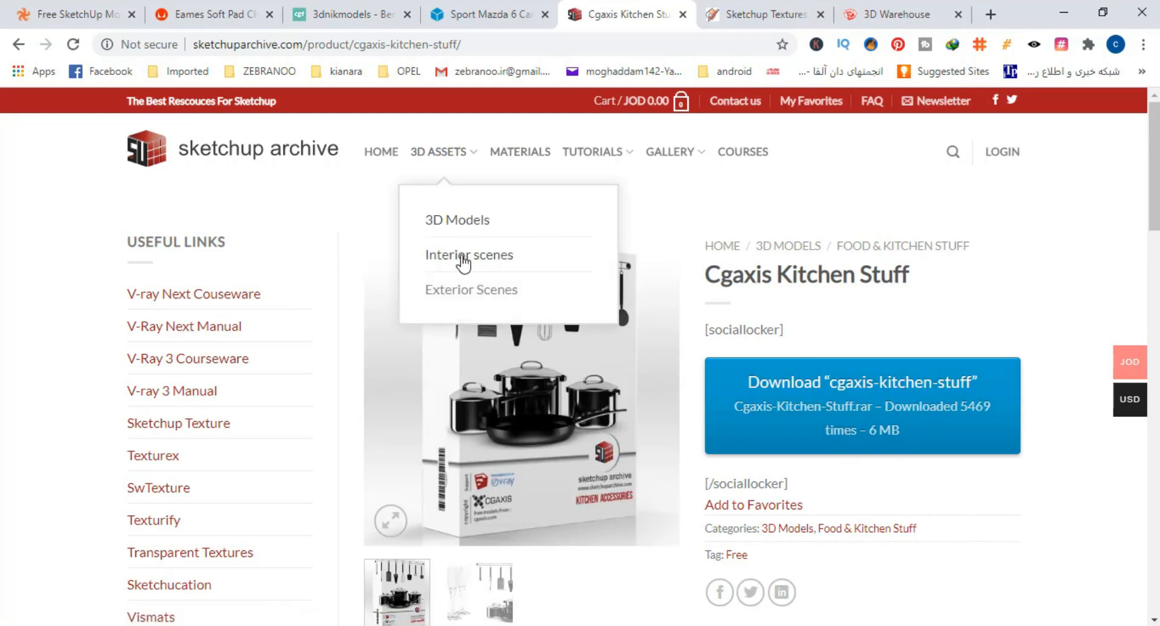
# Look through the Interior and Exterior scenes catalogues and the V-ray Materials collection, then move to SketchUp Texture Club
pyautogui.click(469, 255)
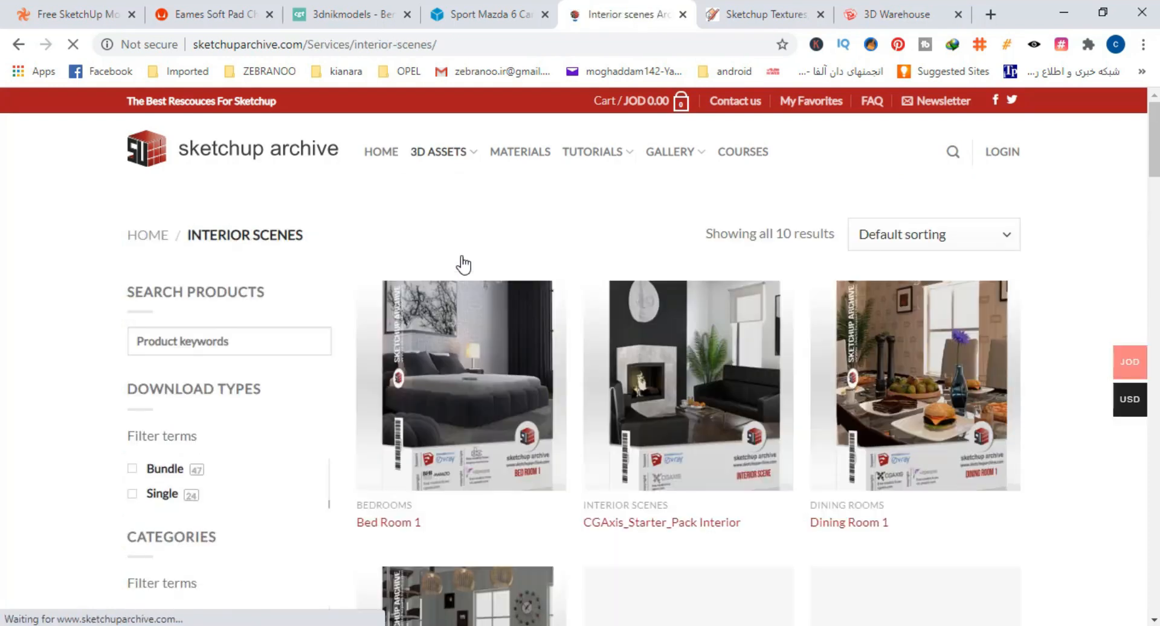
pyautogui.scroll(-3)
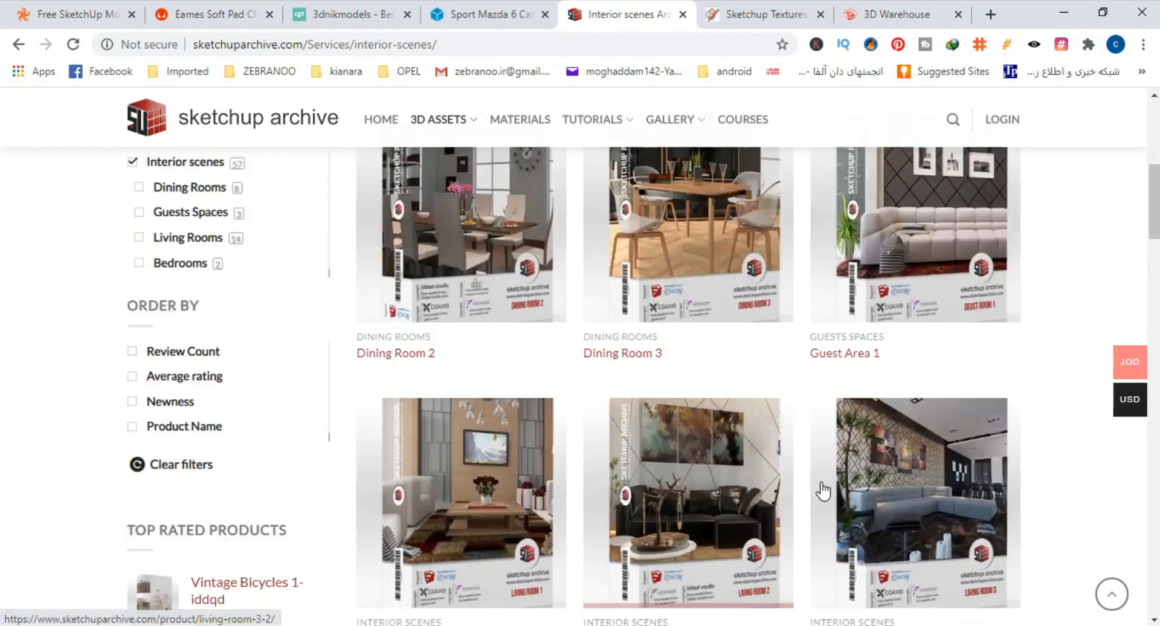
pyautogui.click(437, 119)
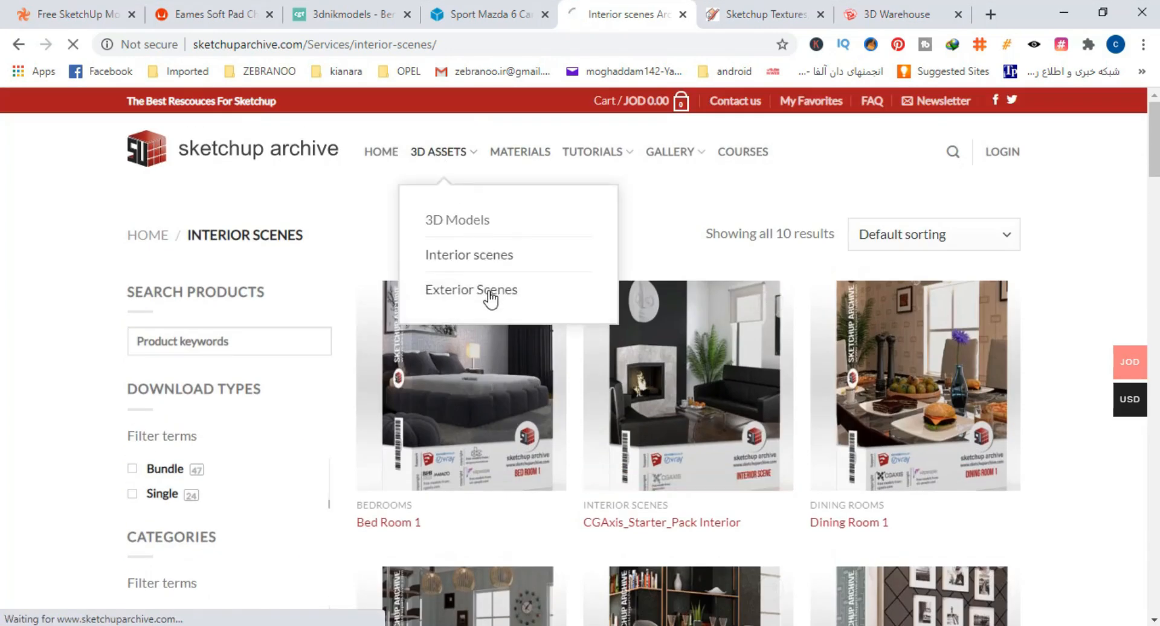
pyautogui.click(470, 289)
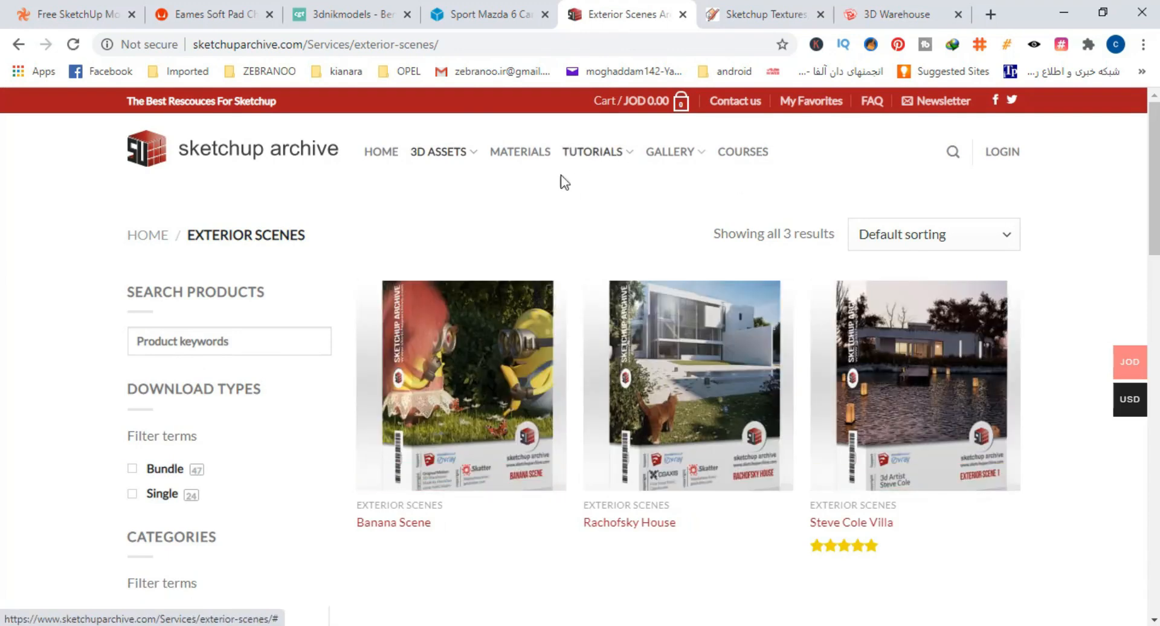
pyautogui.click(519, 152)
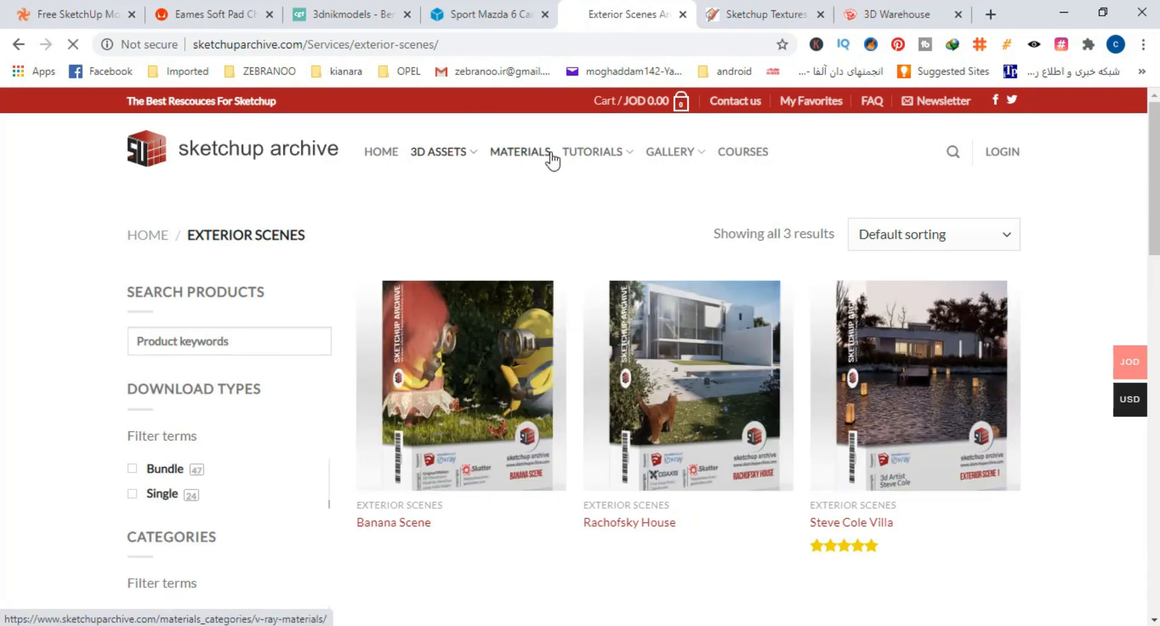
pyautogui.click(520, 152)
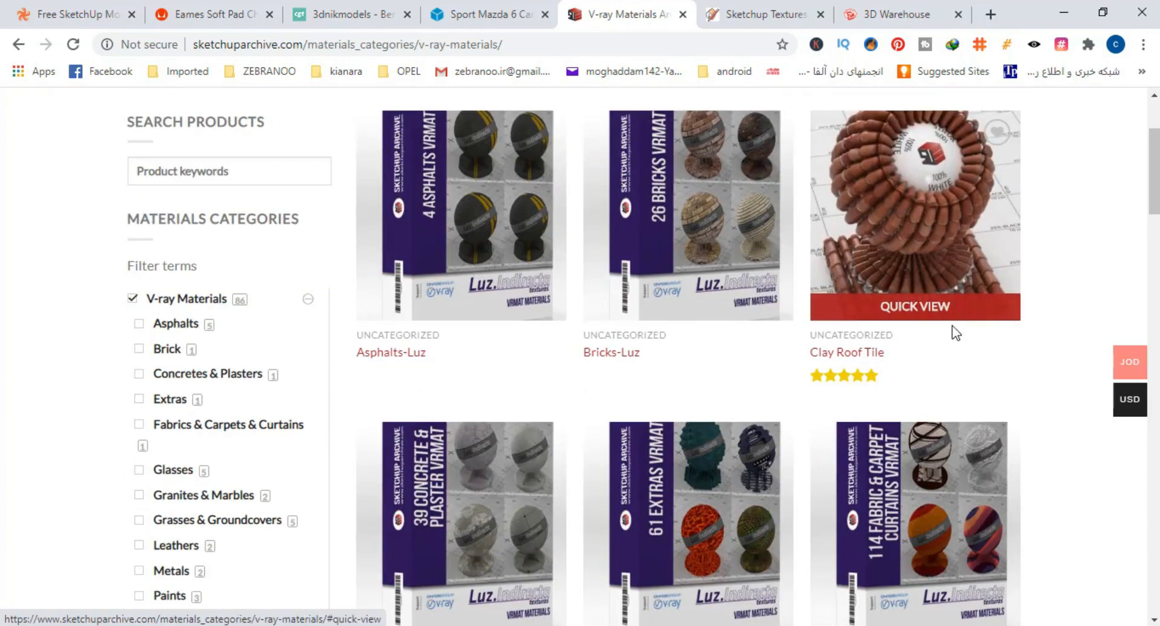
pyautogui.scroll(-3)
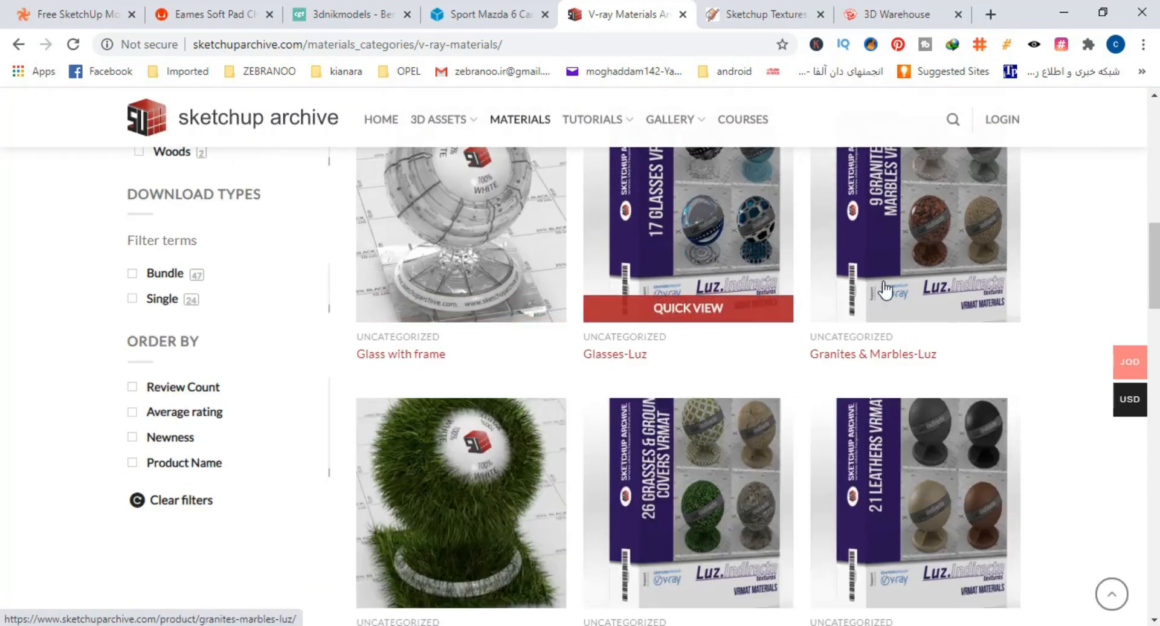
pyautogui.scroll(-3)
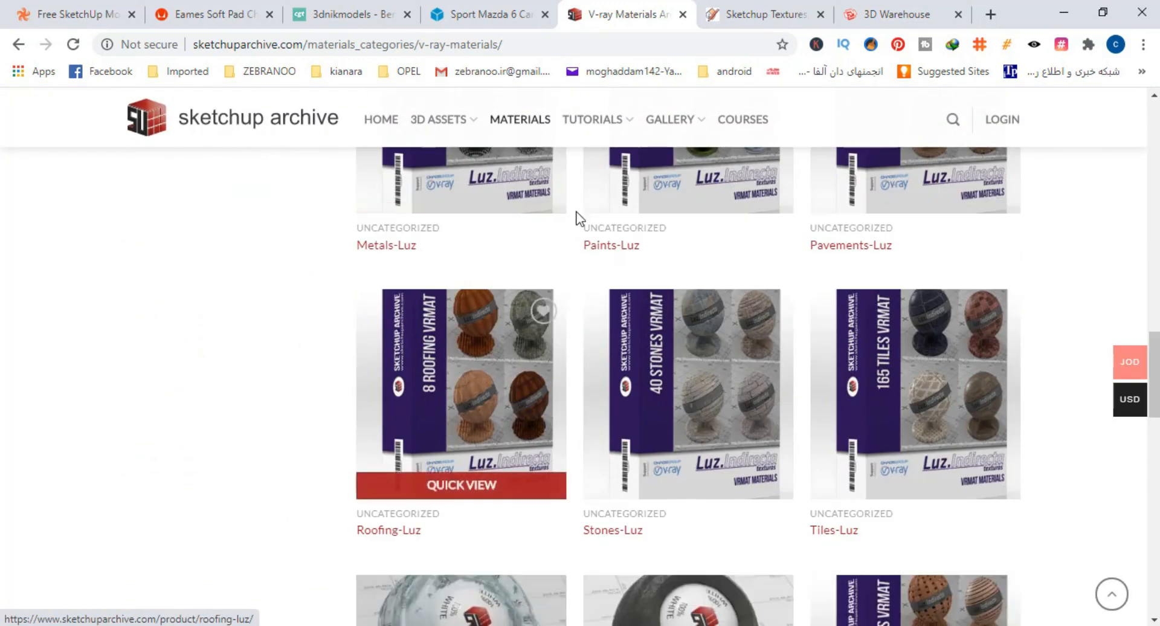
pyautogui.click(763, 14)
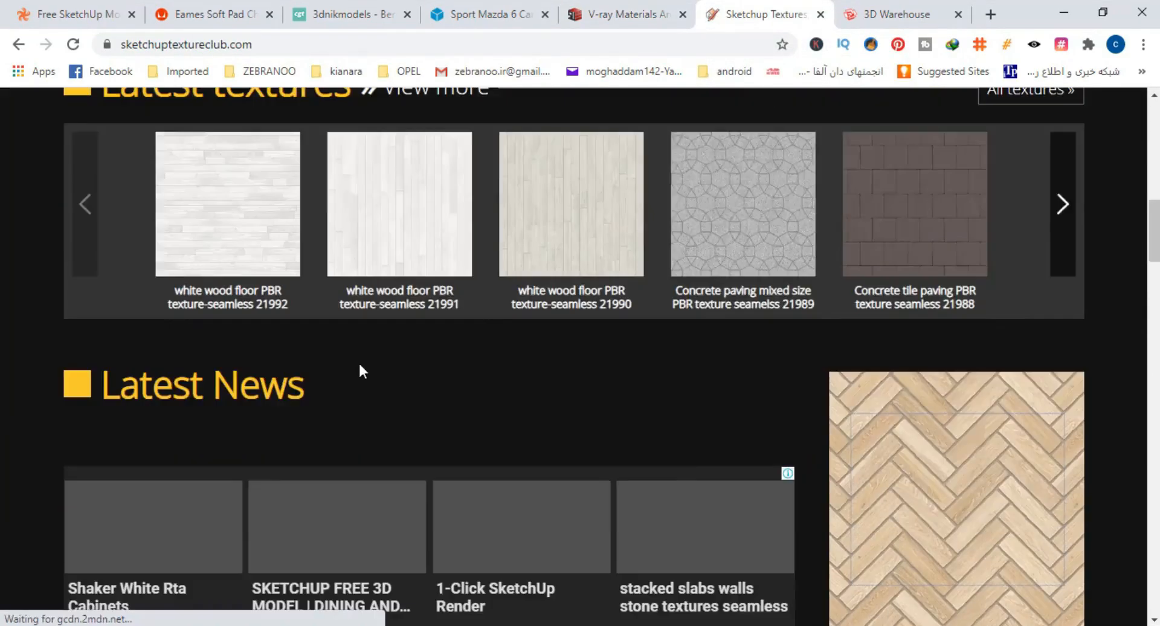
# Open the Eco House model under 3D Models > Houses - Villas and read its description, then move to 3D Warehouse
pyautogui.scroll(-3)
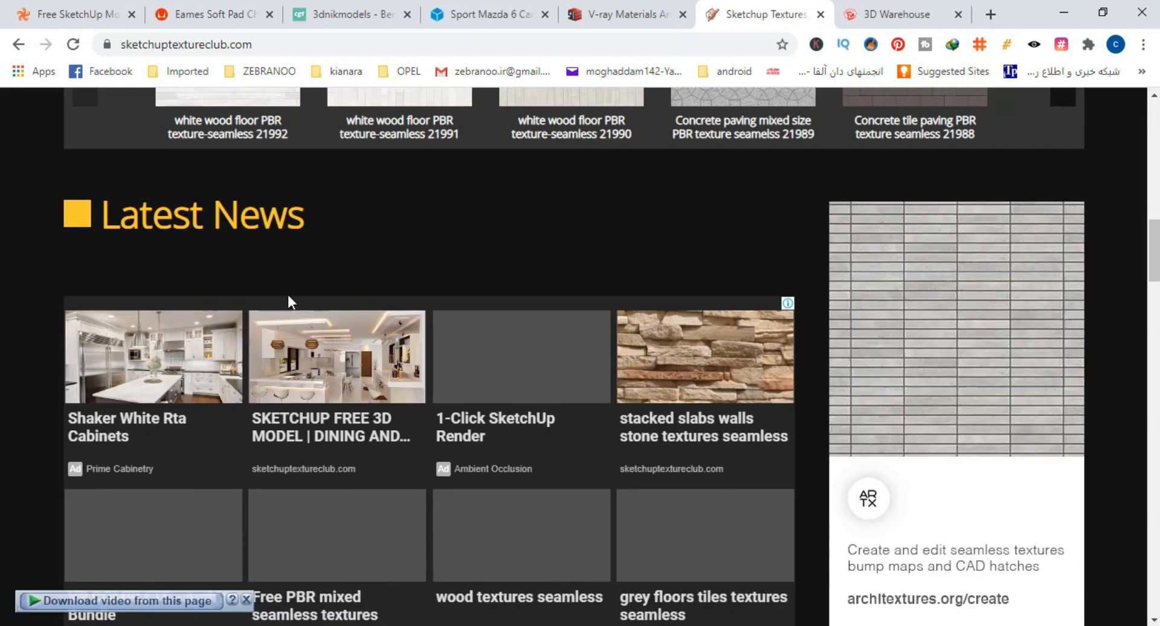
pyautogui.scroll(-3)
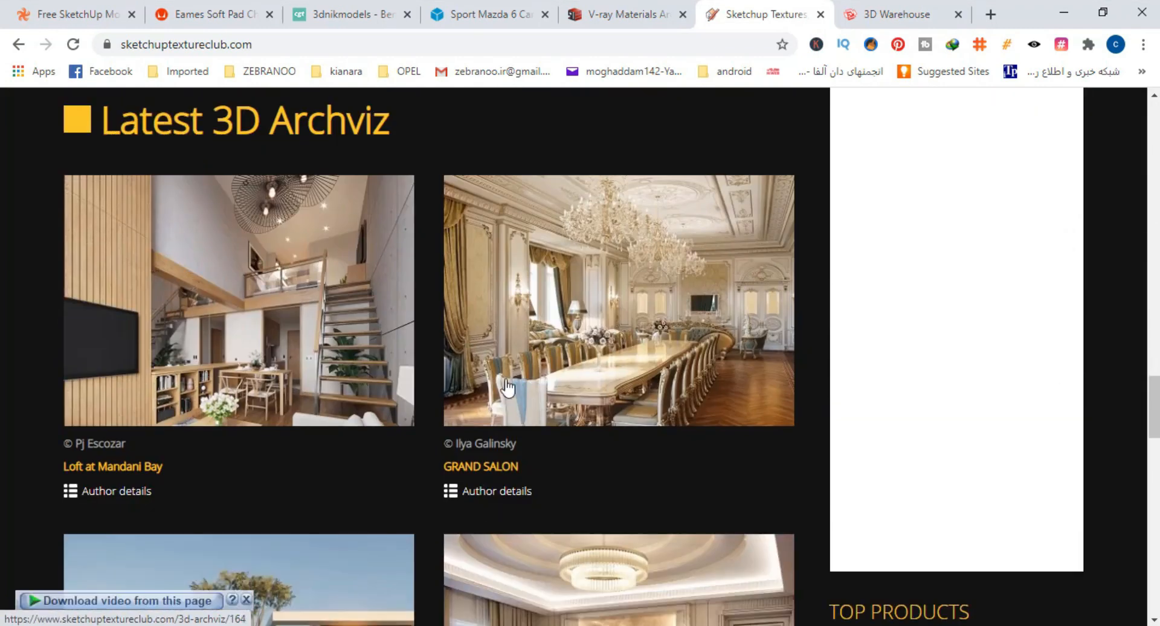
pyautogui.click(651, 128)
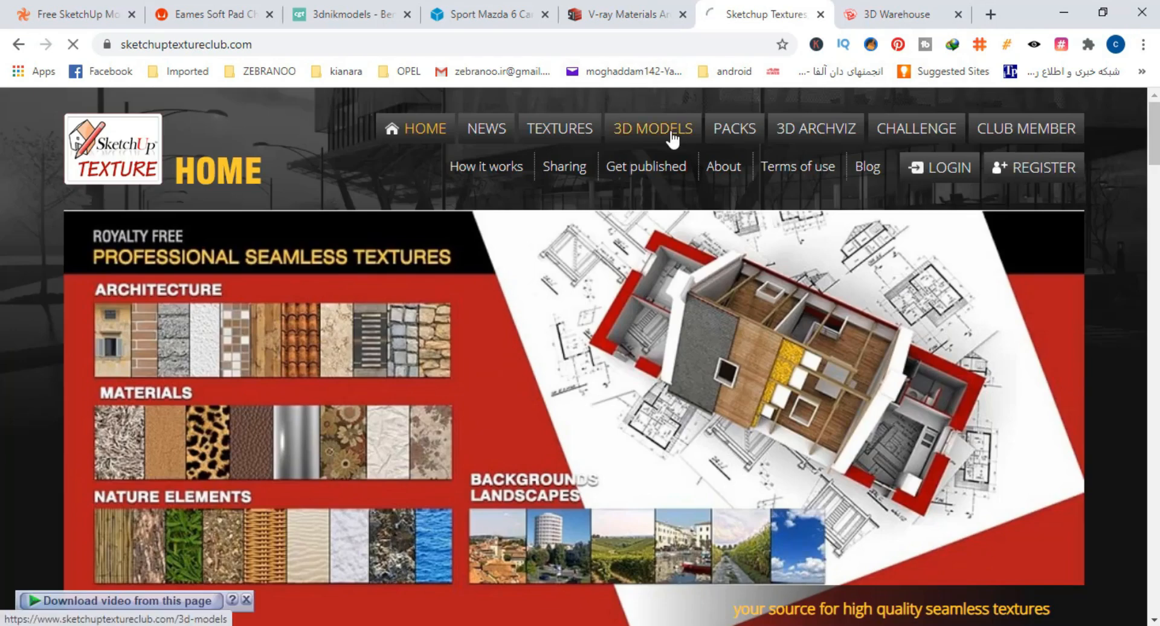
pyautogui.click(651, 129)
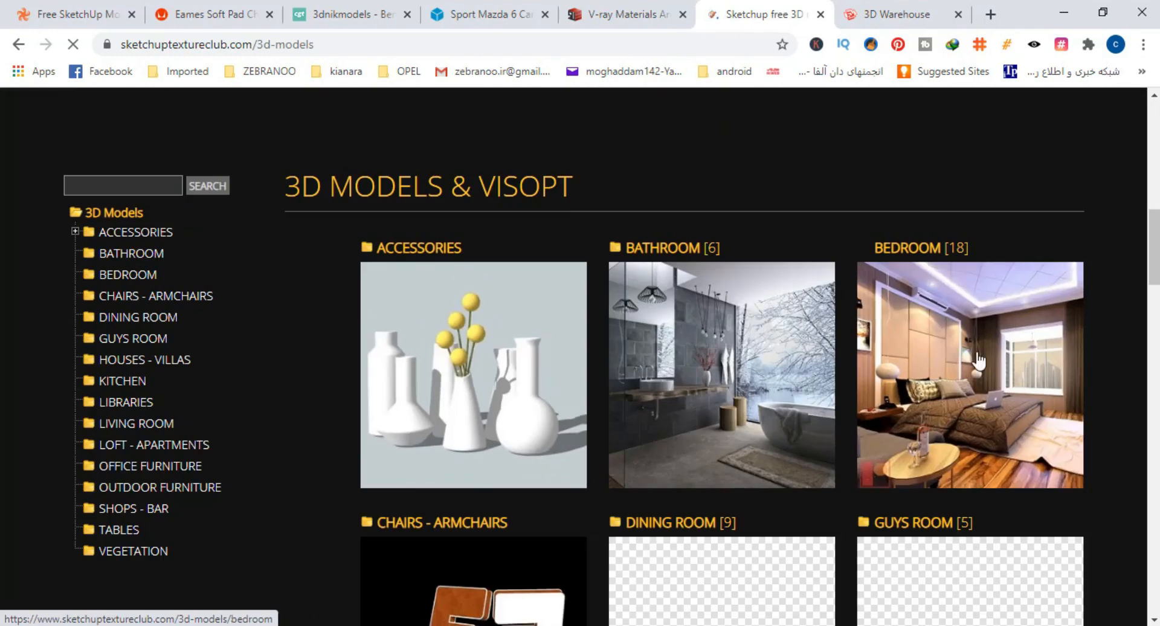
pyautogui.scroll(-3)
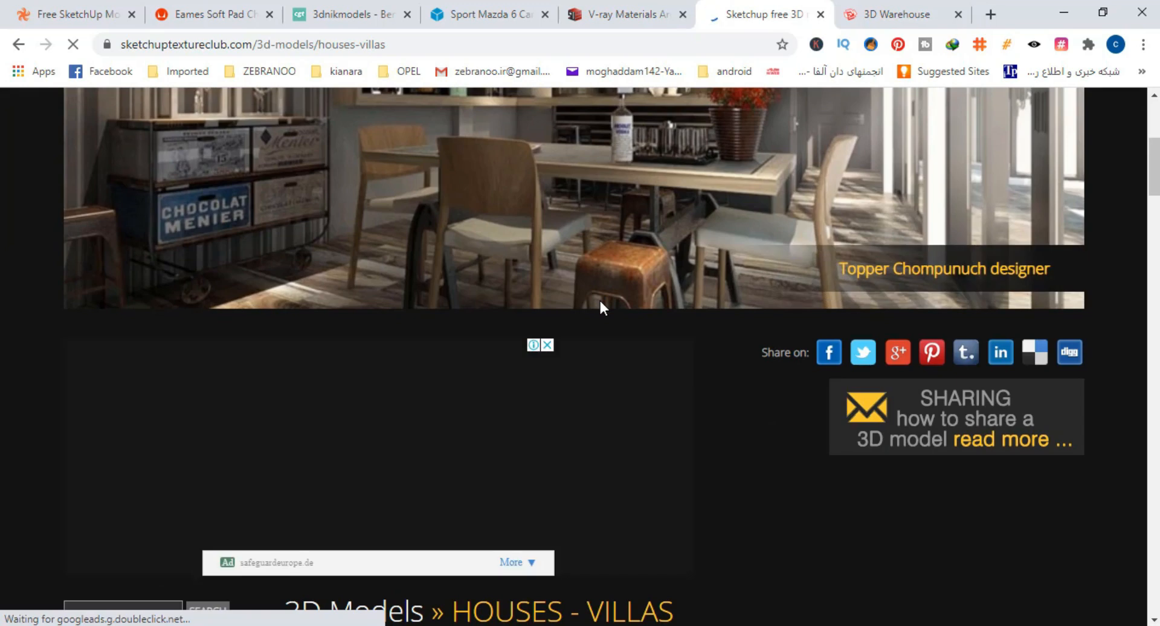
pyautogui.scroll(-3)
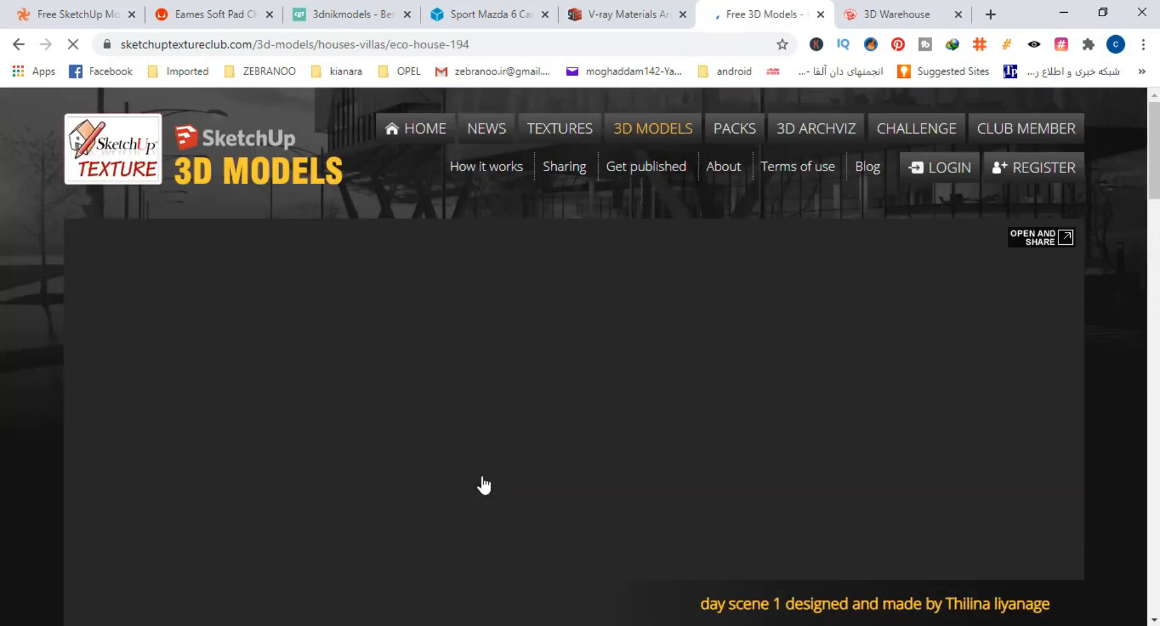
pyautogui.scroll(-3)
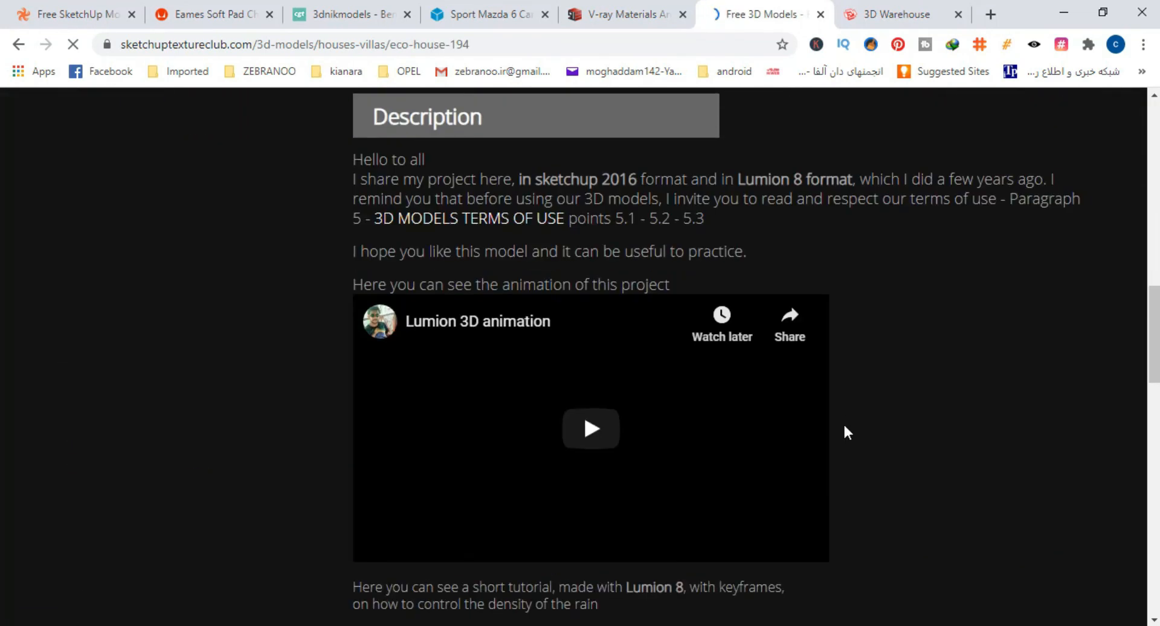
pyautogui.scroll(3)
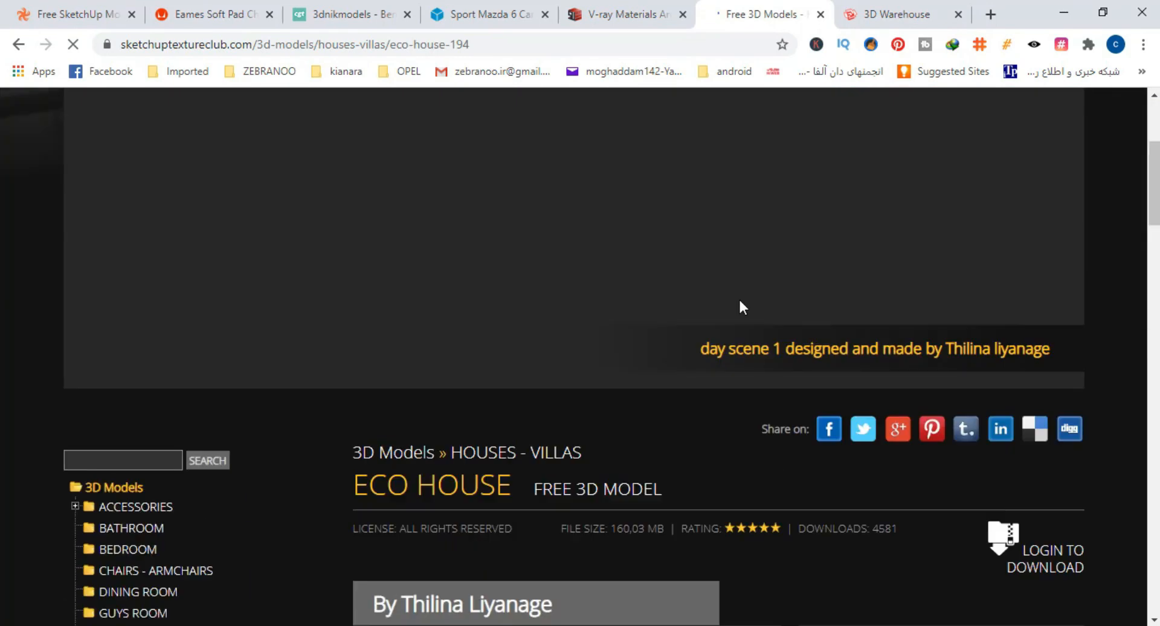
pyautogui.click(895, 15)
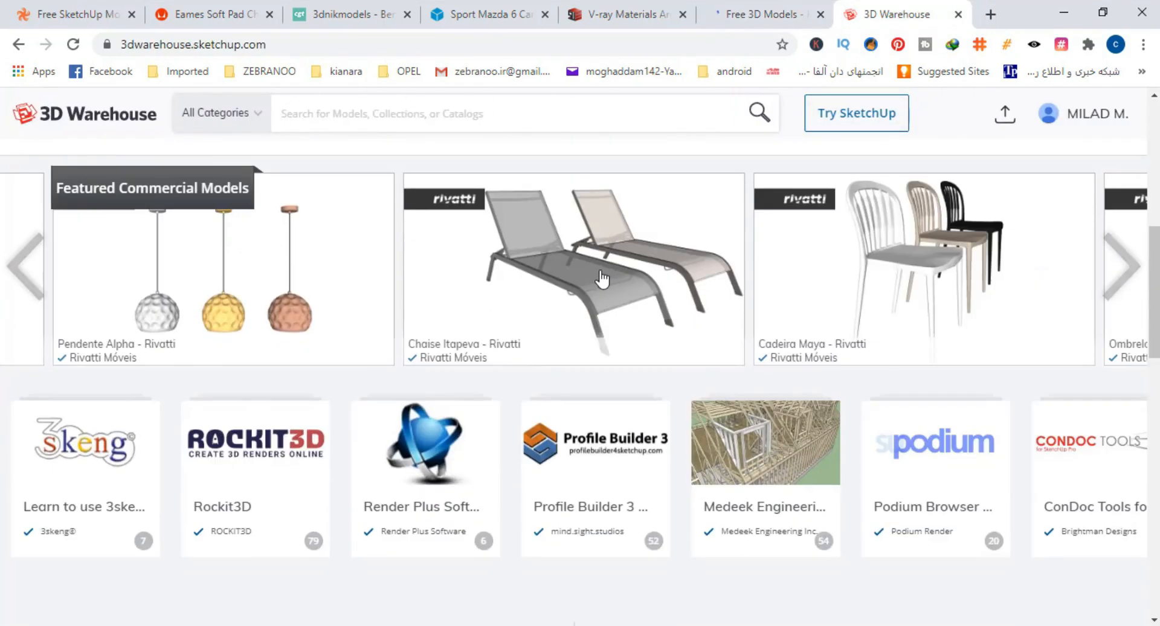
# Search 3D Warehouse for Sofa and sort the results by Popularity, browsing the listed models
pyautogui.scroll(-3)
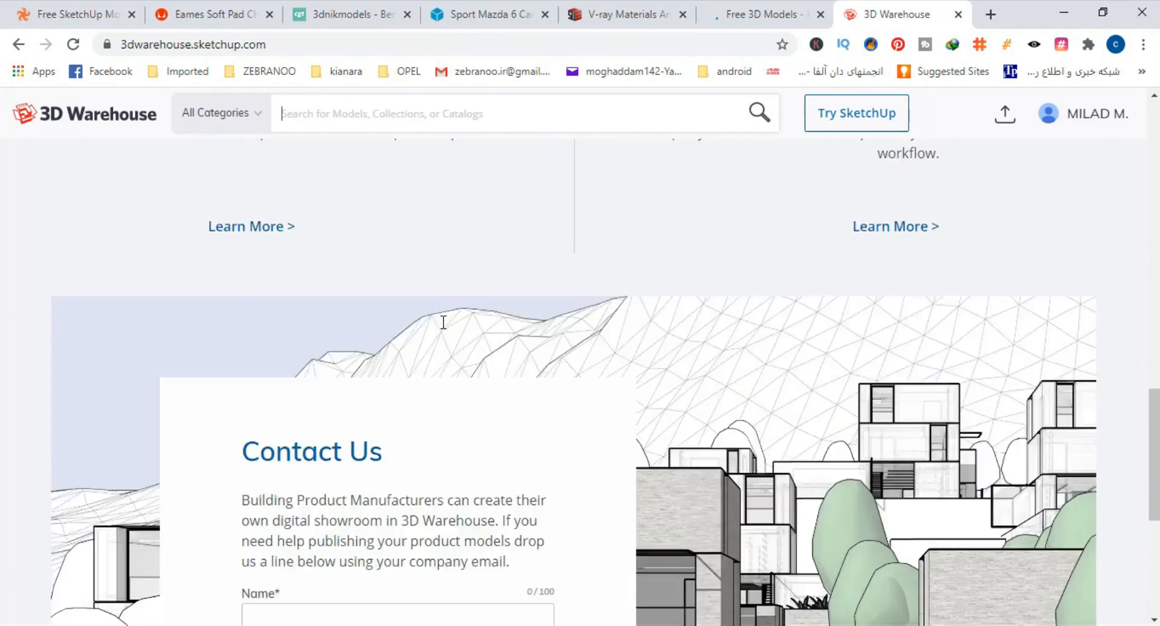
pyautogui.scroll(3)
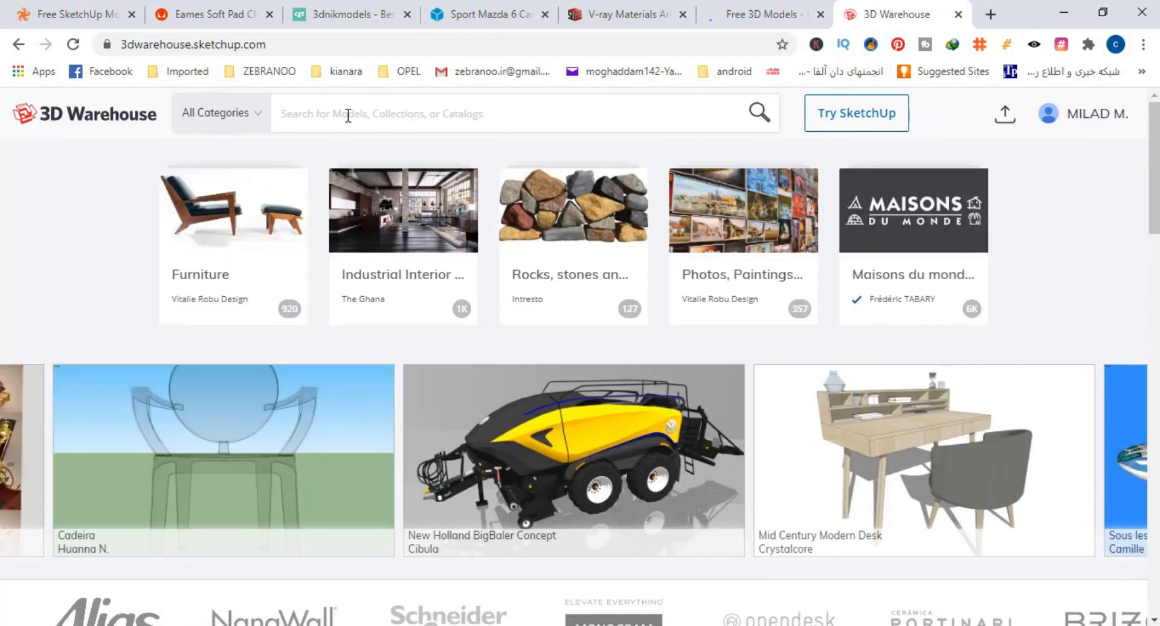
pyautogui.write('Sofa')
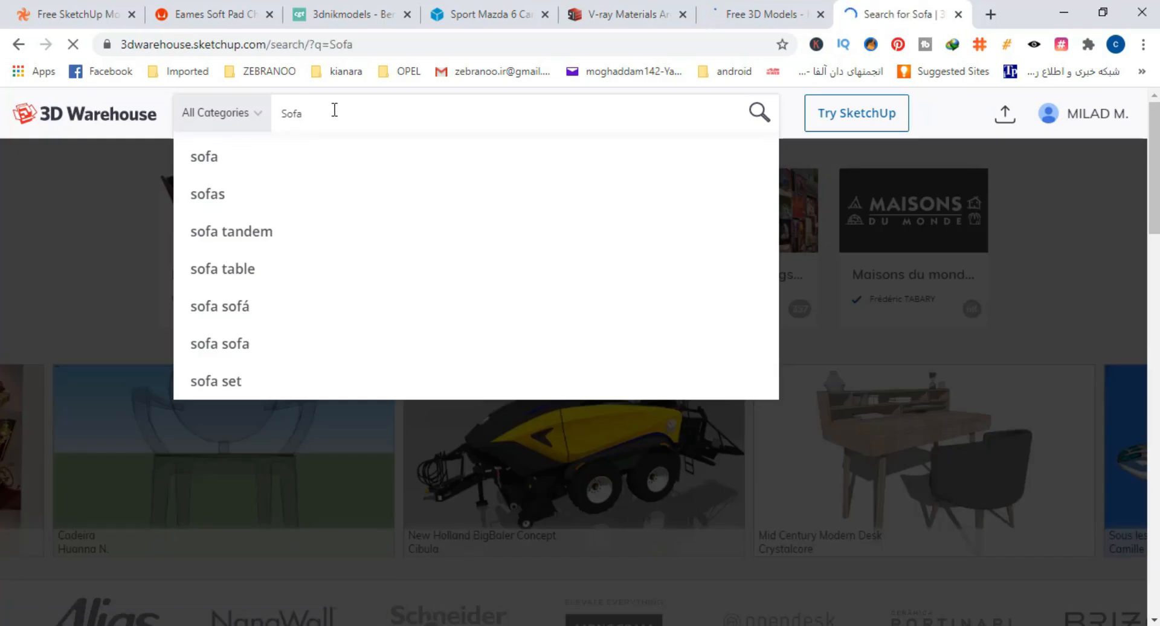
pyautogui.click(758, 113)
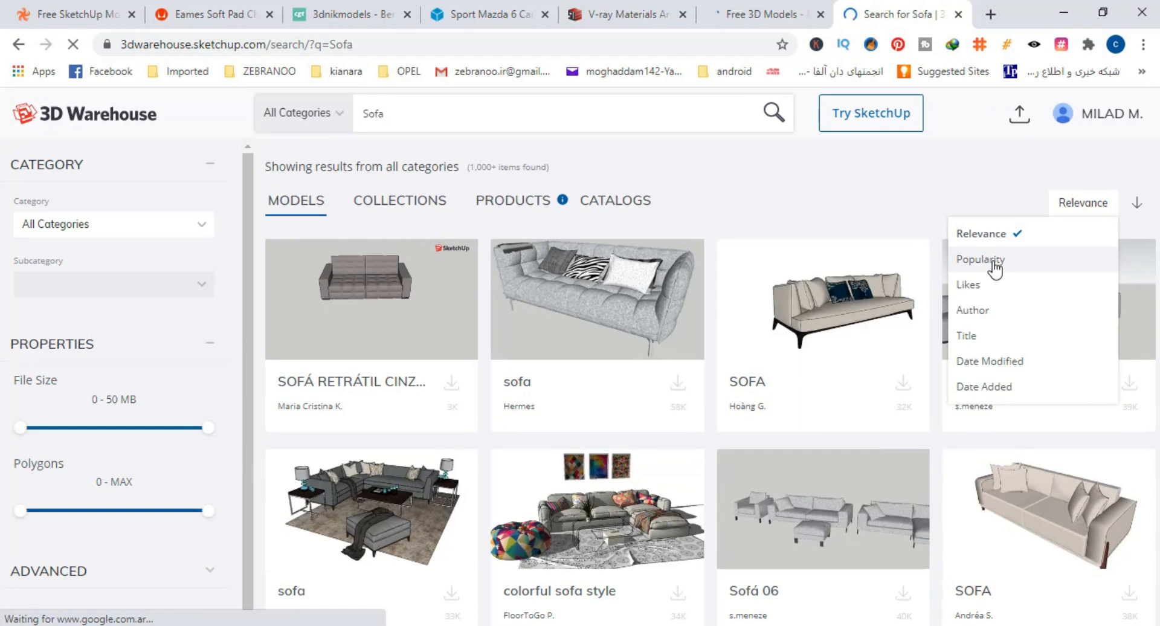
pyautogui.click(980, 259)
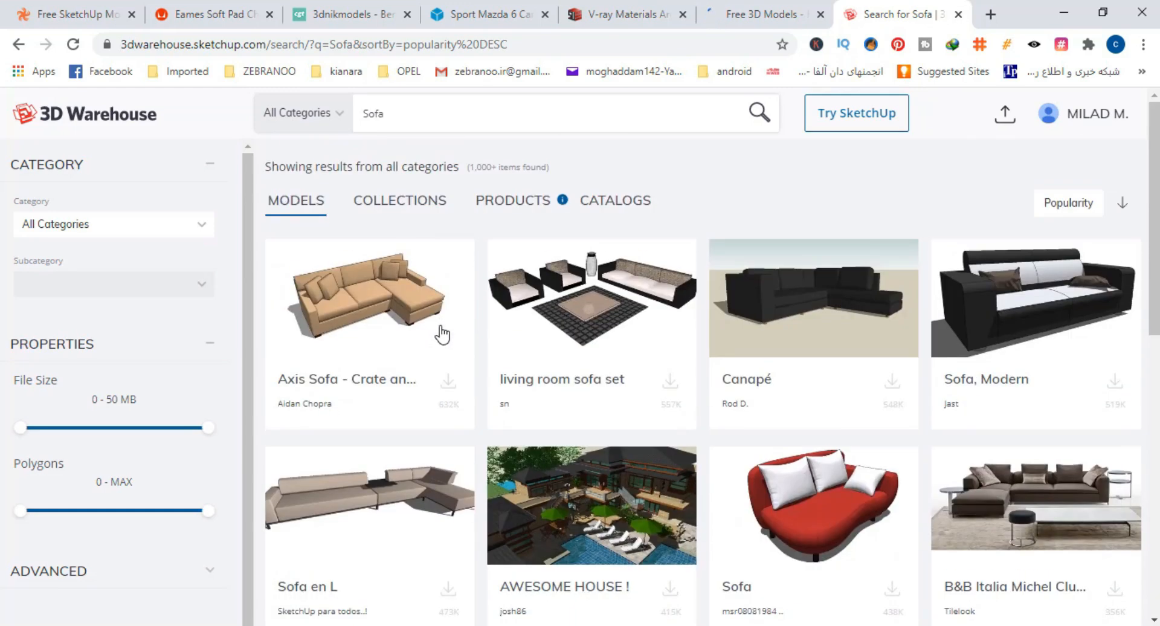
pyautogui.scroll(-3)
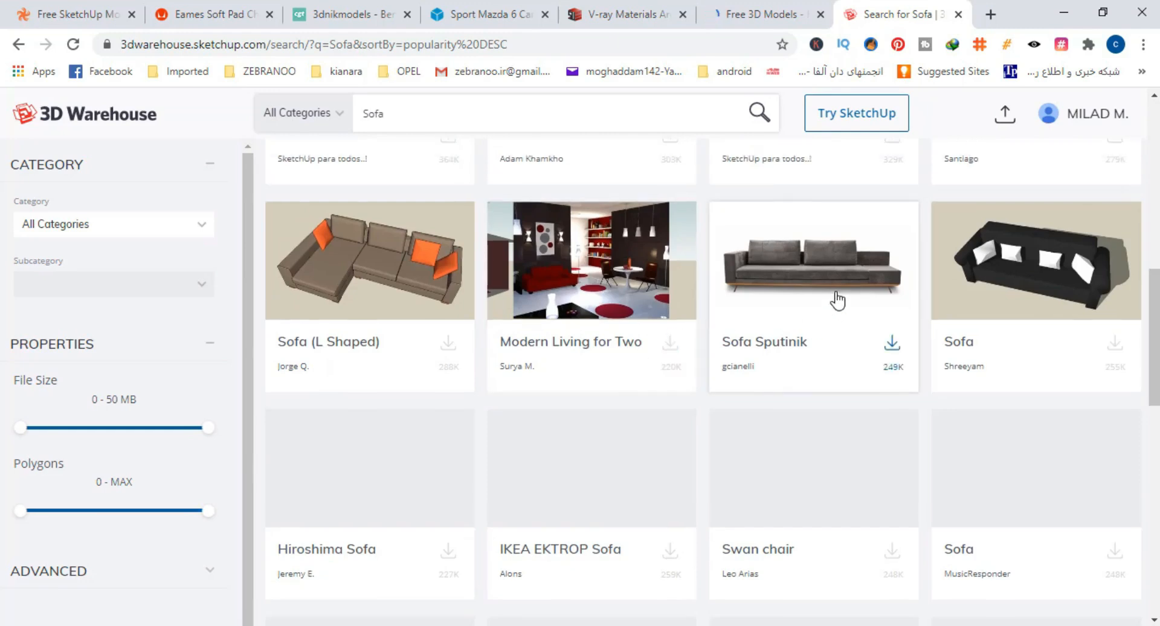
pyautogui.scroll(-3)
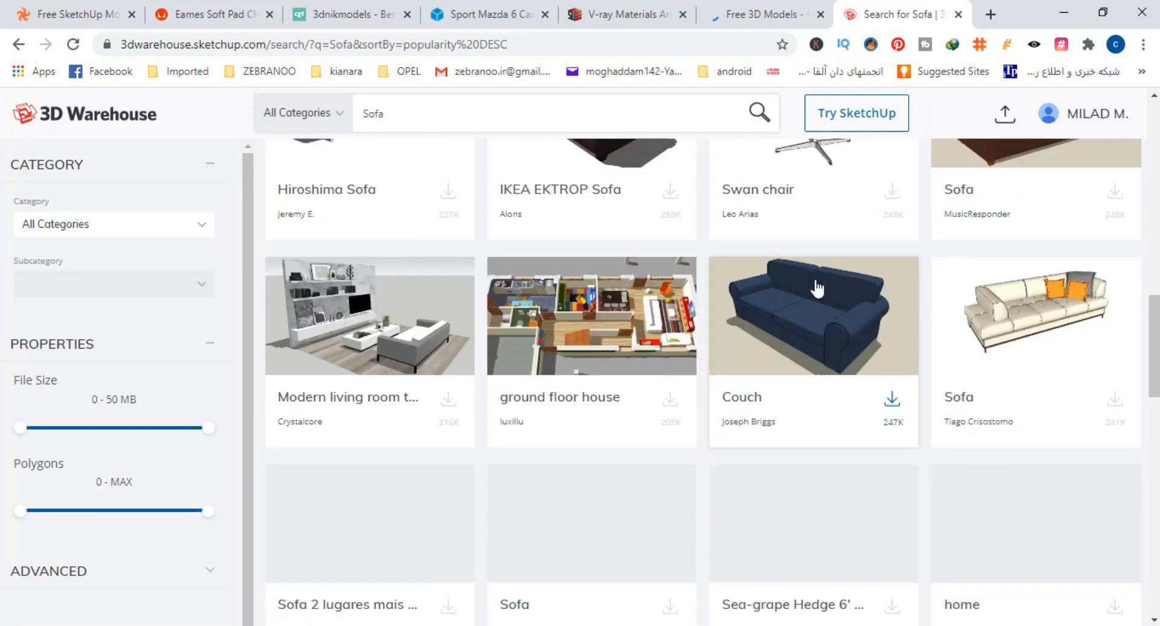
pyautogui.scroll(-3)
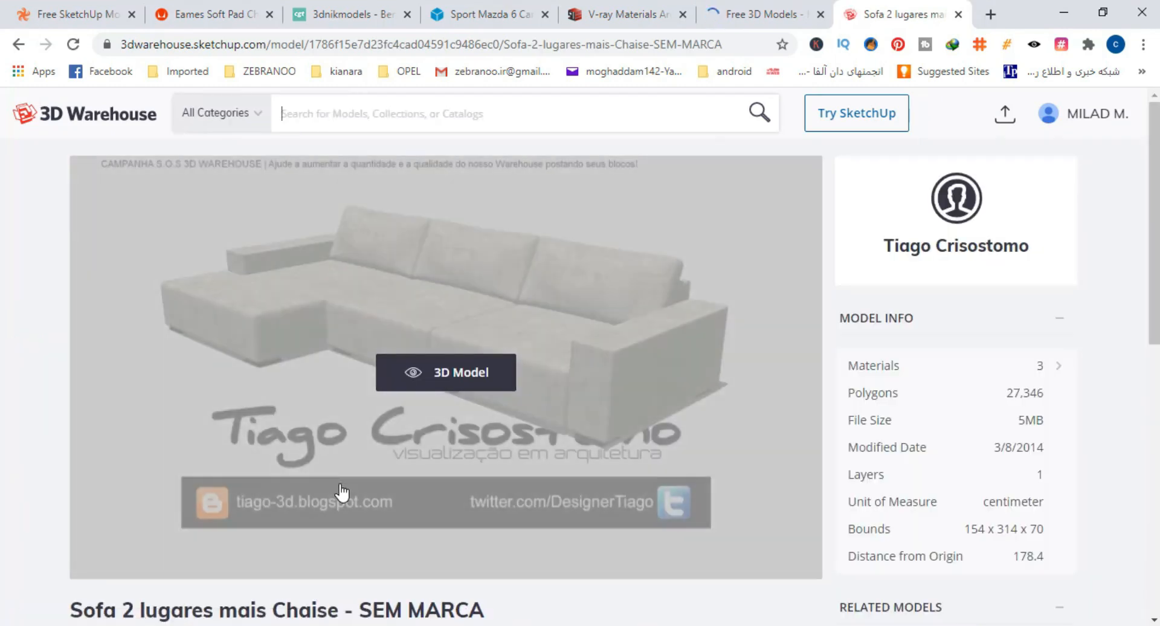
# From a sofa model open the related Sofas collection and the SOFA+VRAY model page
pyautogui.scroll(-3)
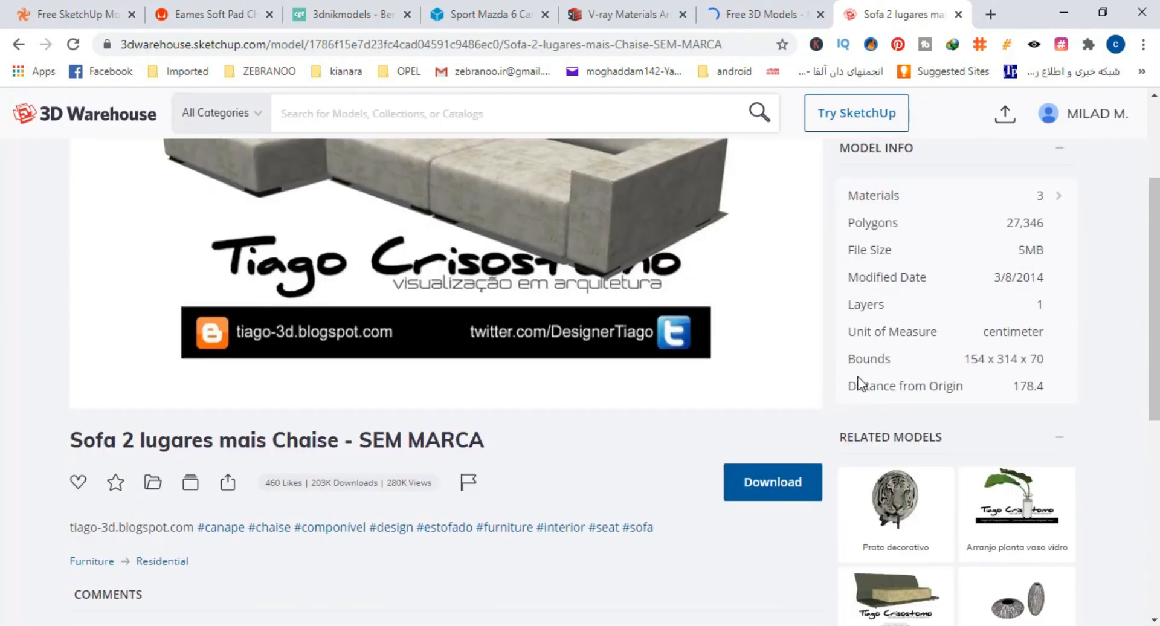
pyautogui.scroll(-3)
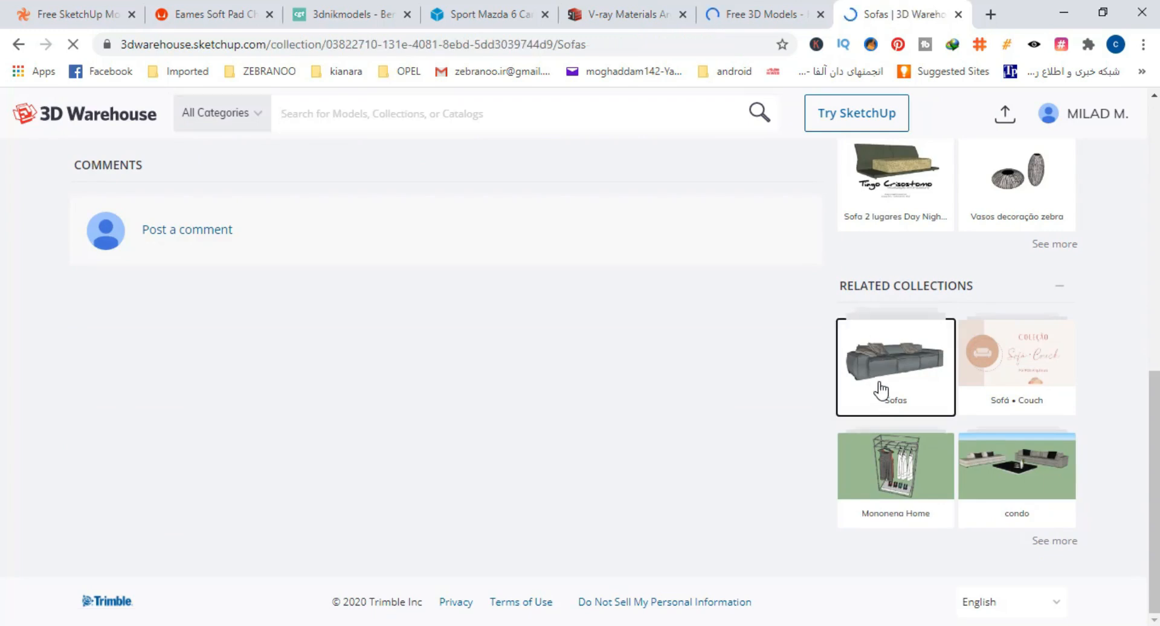
pyautogui.click(894, 367)
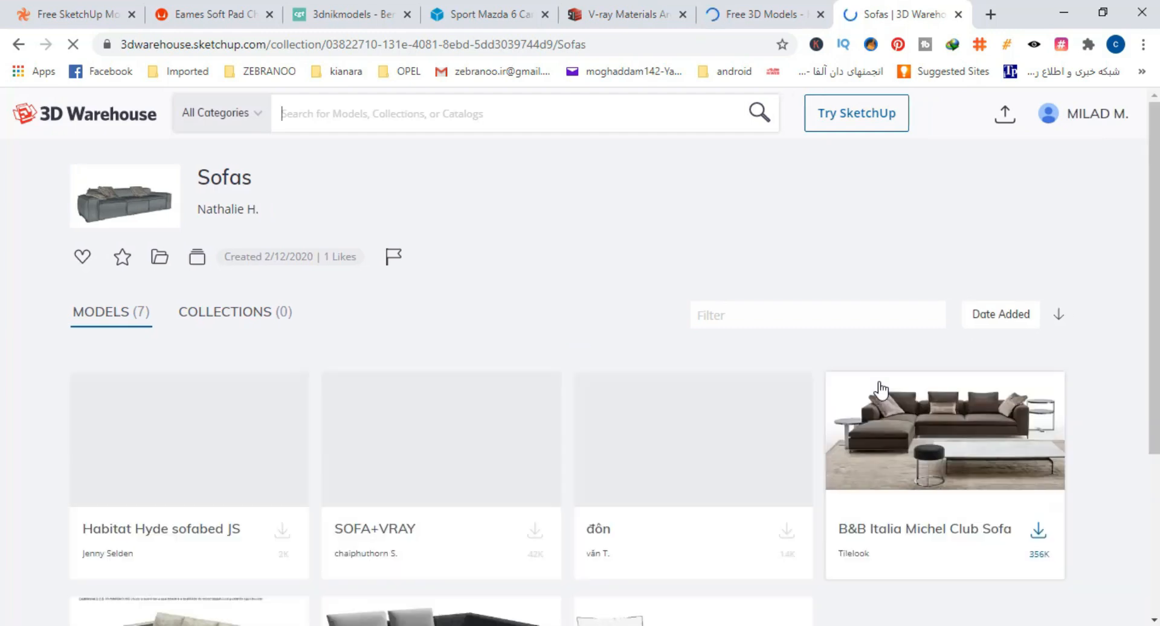
pyautogui.scroll(-3)
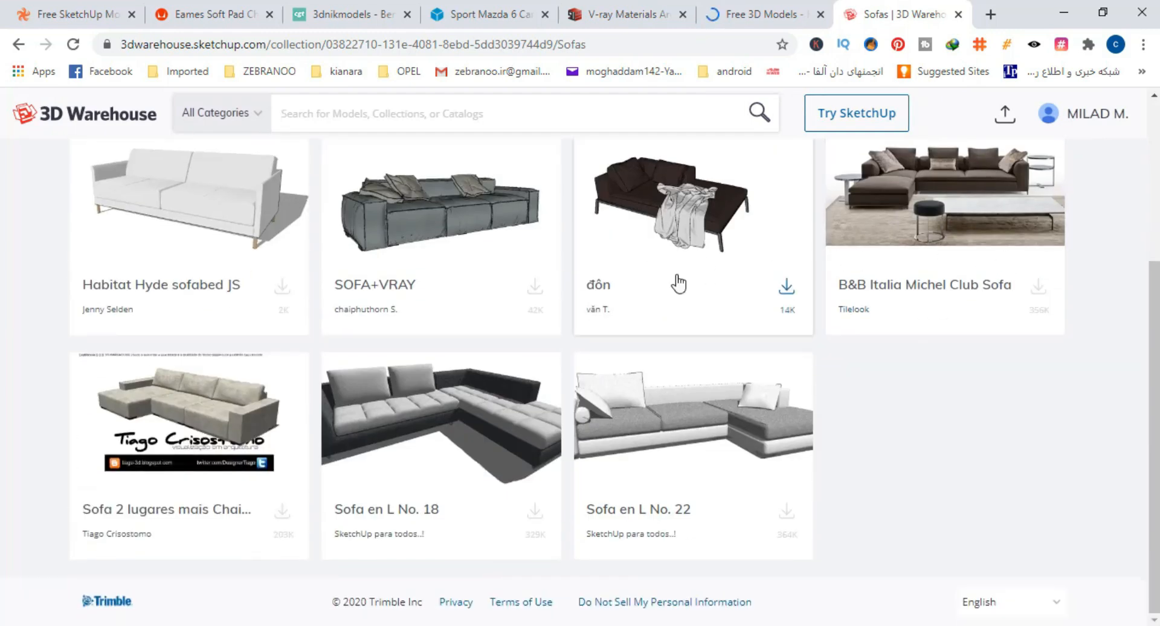
pyautogui.moveTo(394, 288)
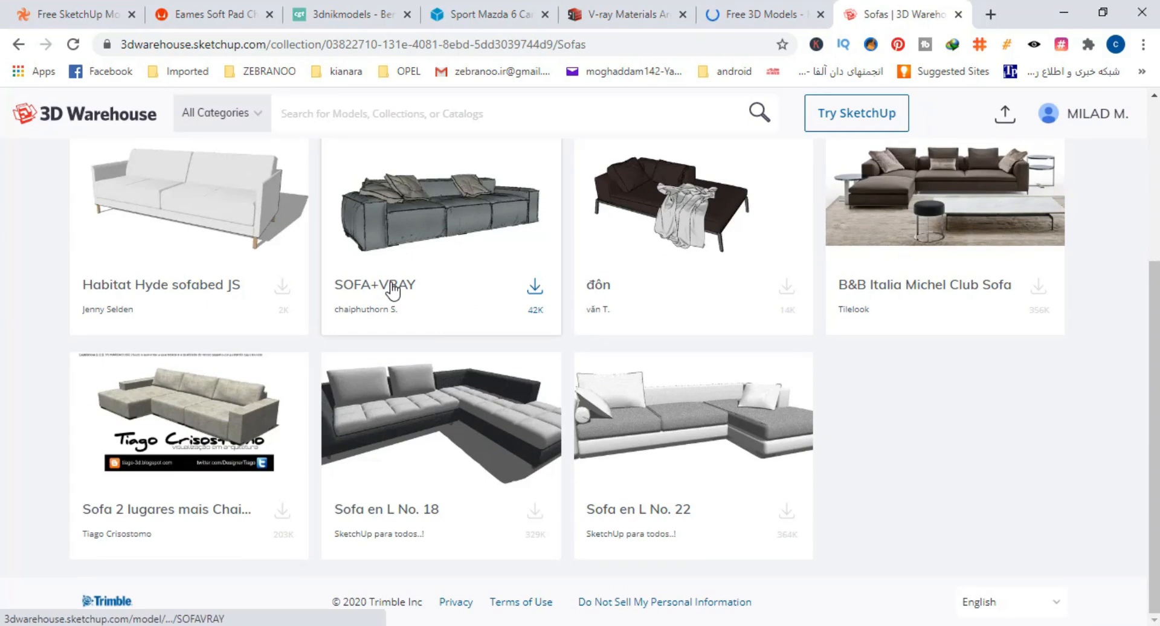
pyautogui.click(440, 203)
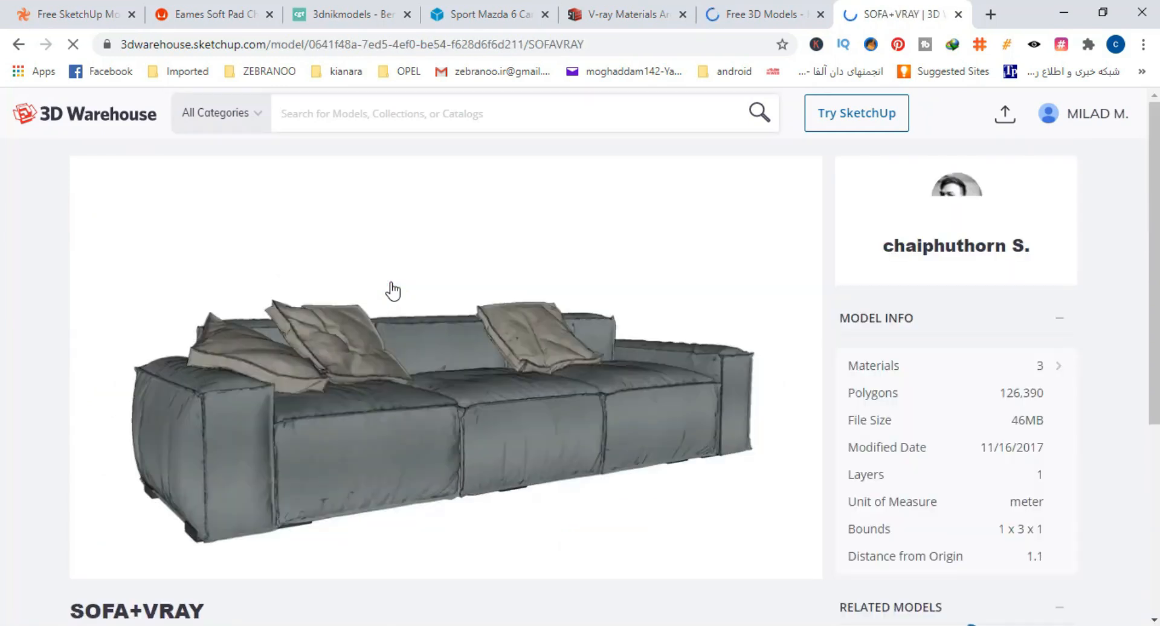
pyautogui.scroll(-3)
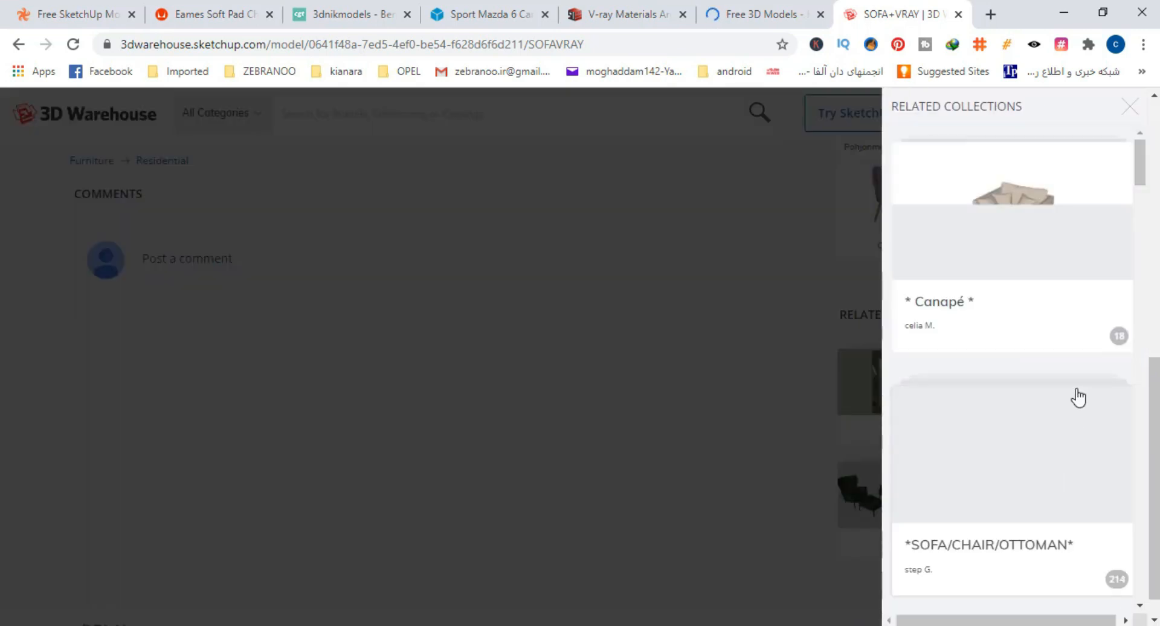
pyautogui.scroll(-3)
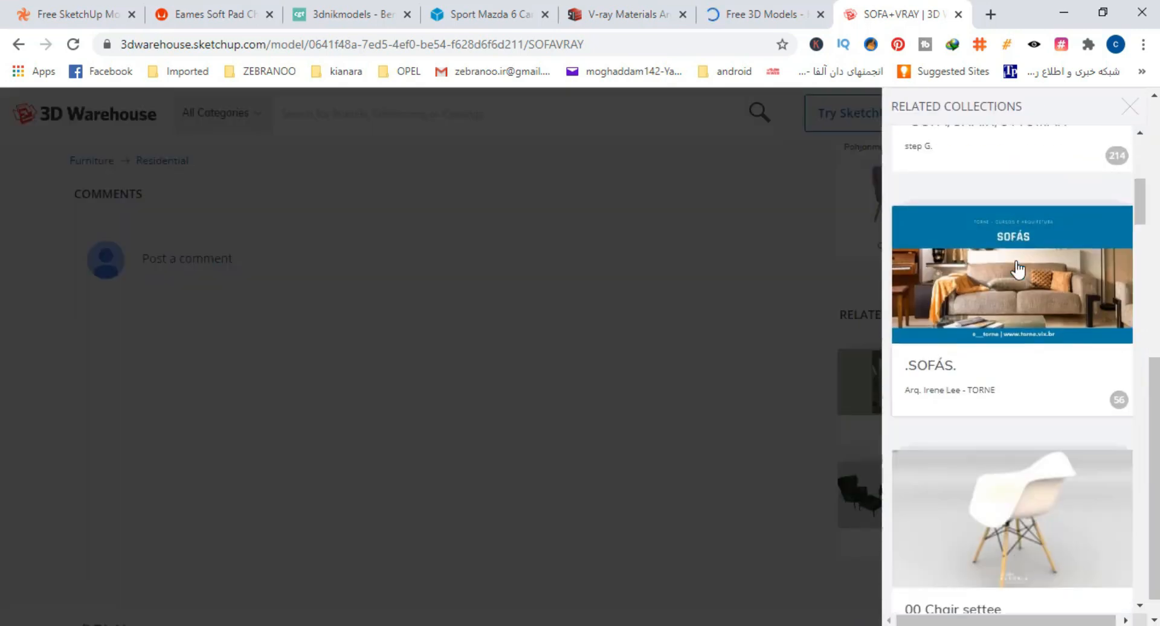
# From SOFA+VRAY's related collections open the .SOFÁS. collection of 56 sofa models and browse it
pyautogui.scroll(-3)
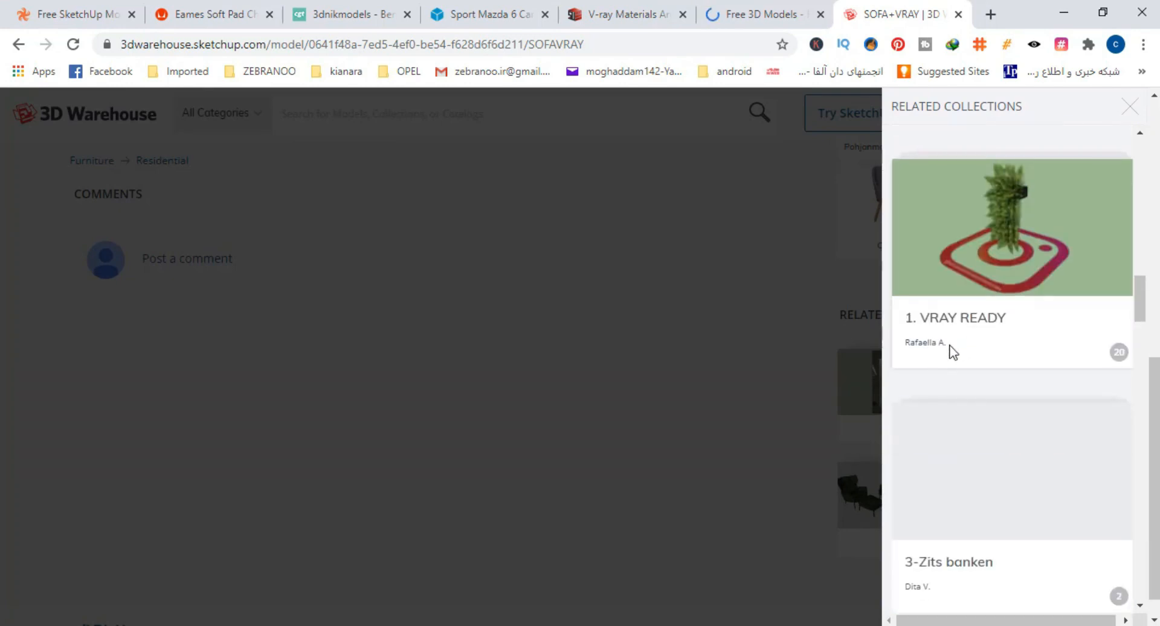
pyautogui.scroll(-3)
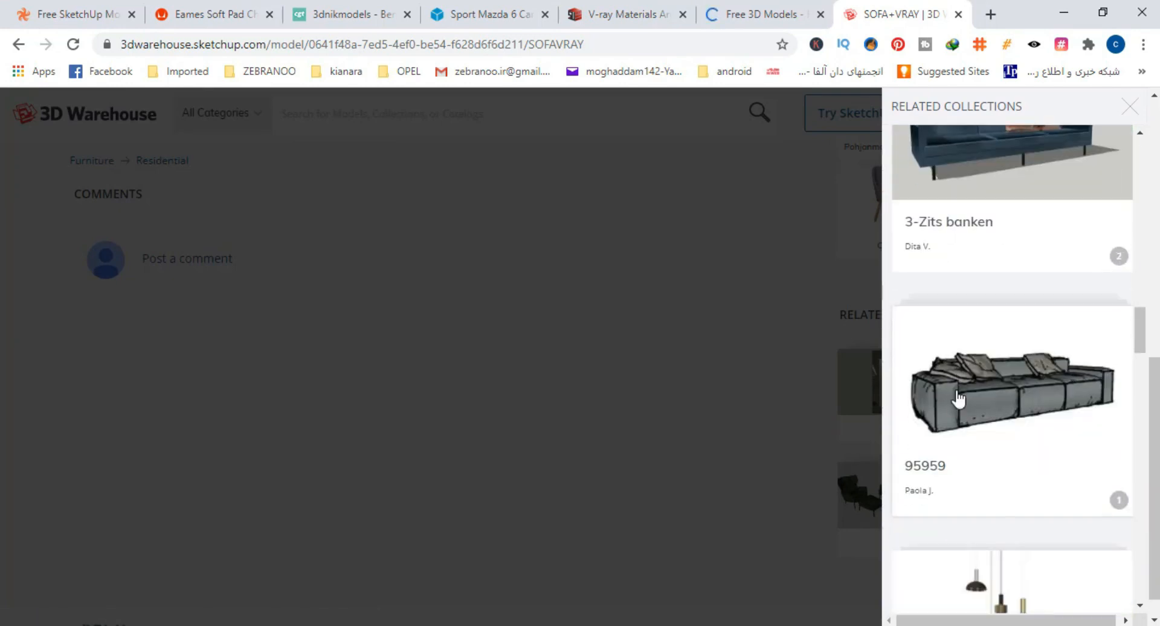
pyautogui.scroll(-3)
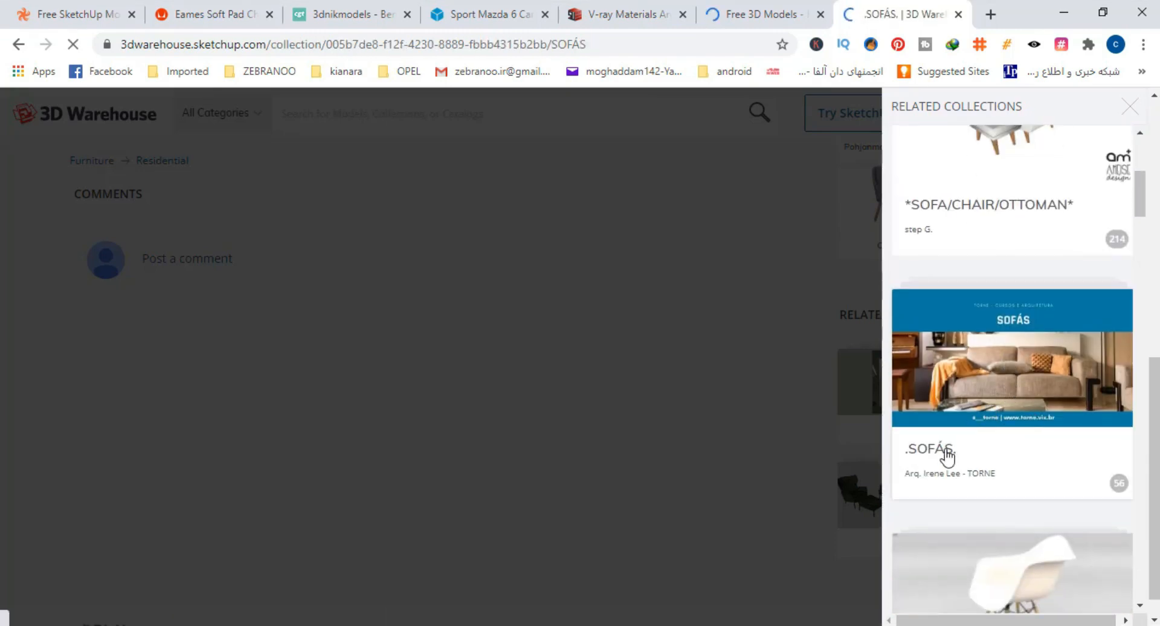
pyautogui.click(929, 449)
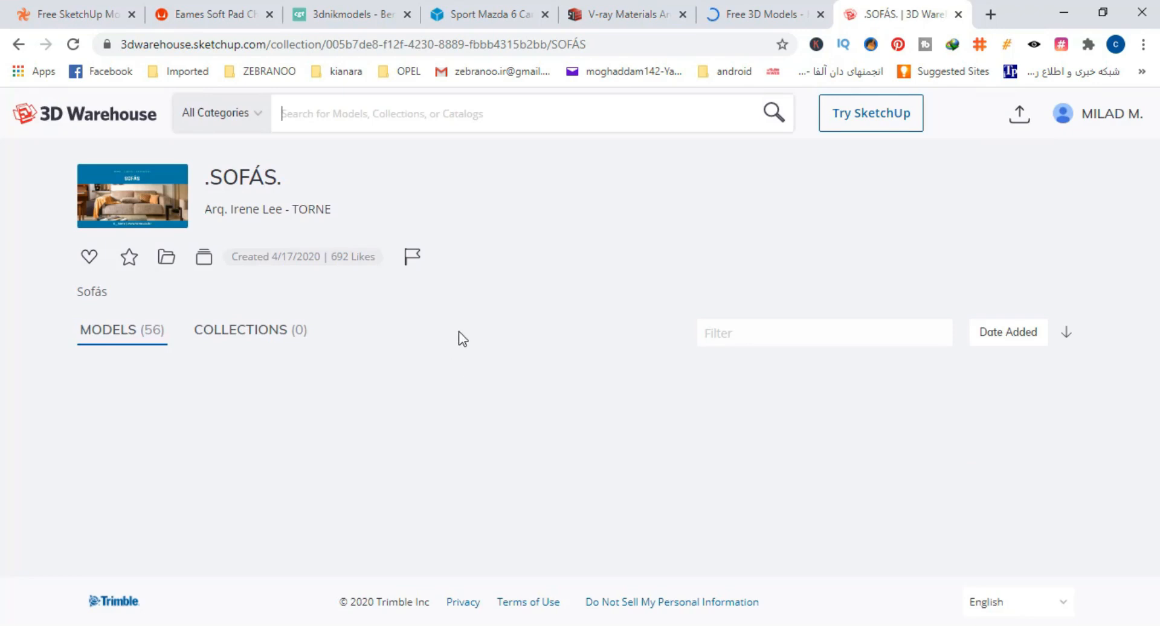
pyautogui.scroll(-3)
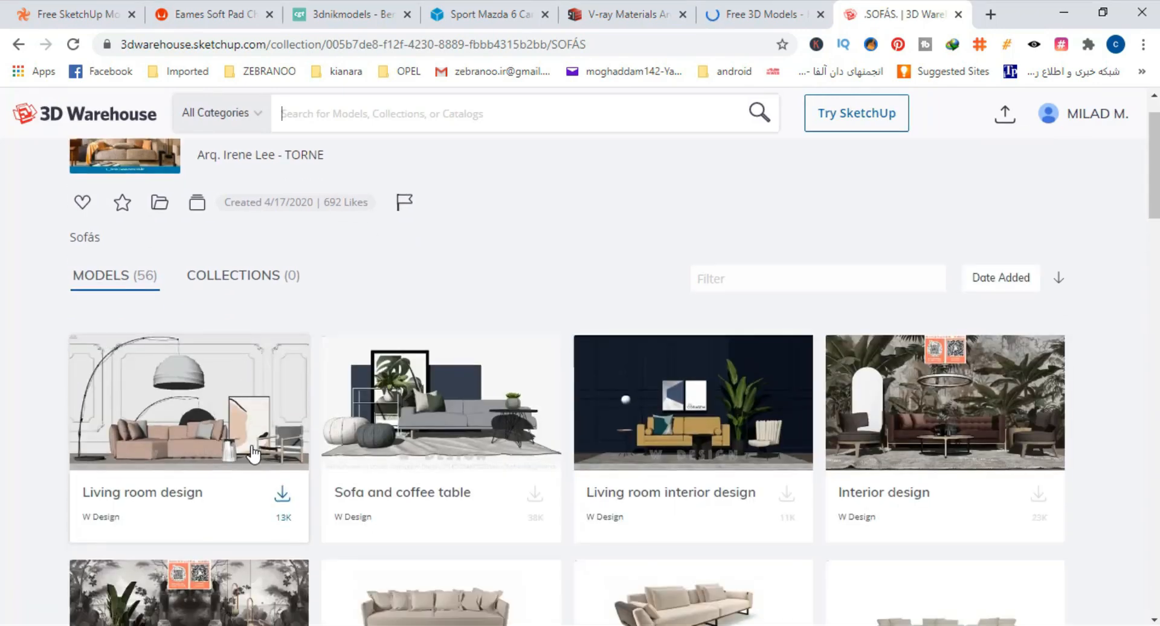
pyautogui.scroll(-3)
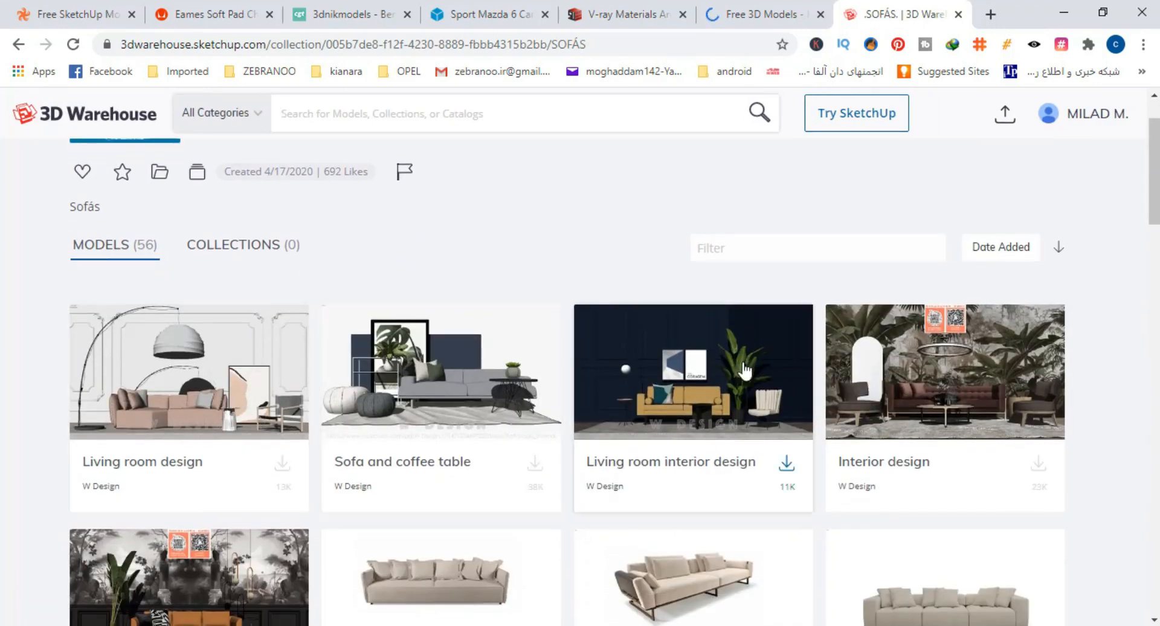
pyautogui.scroll(-3)
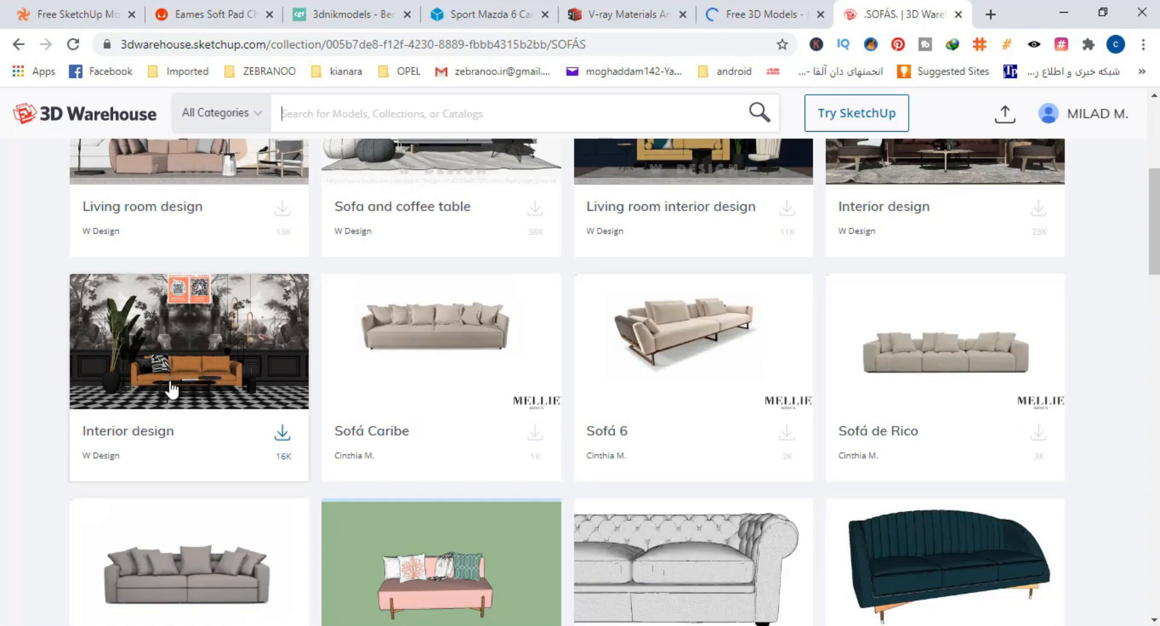
pyautogui.scroll(-3)
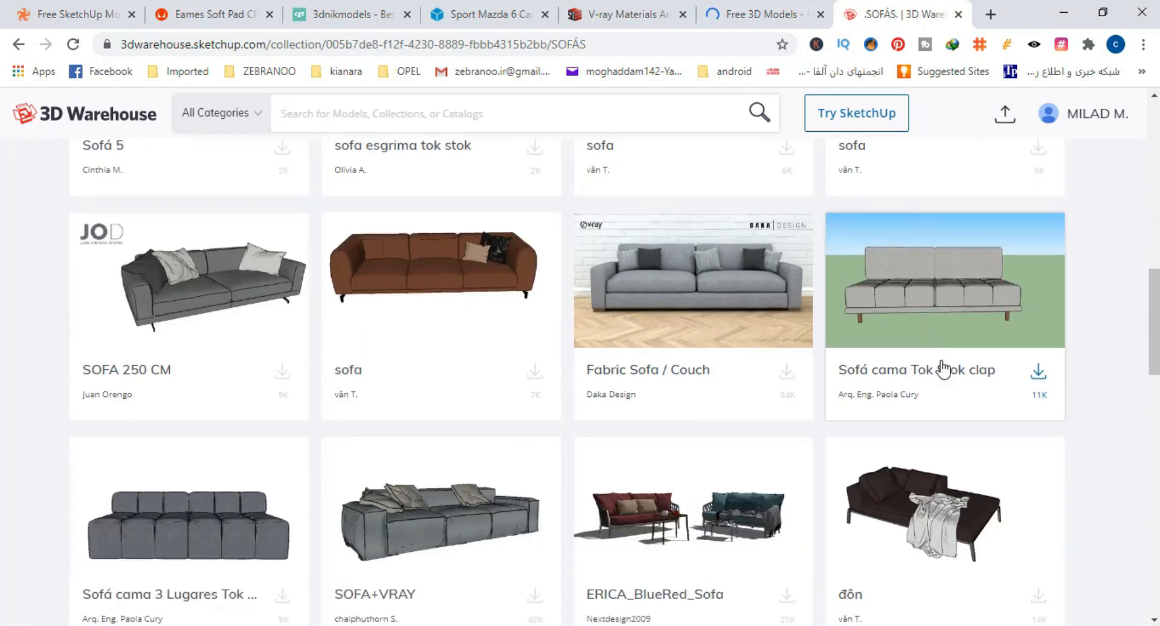